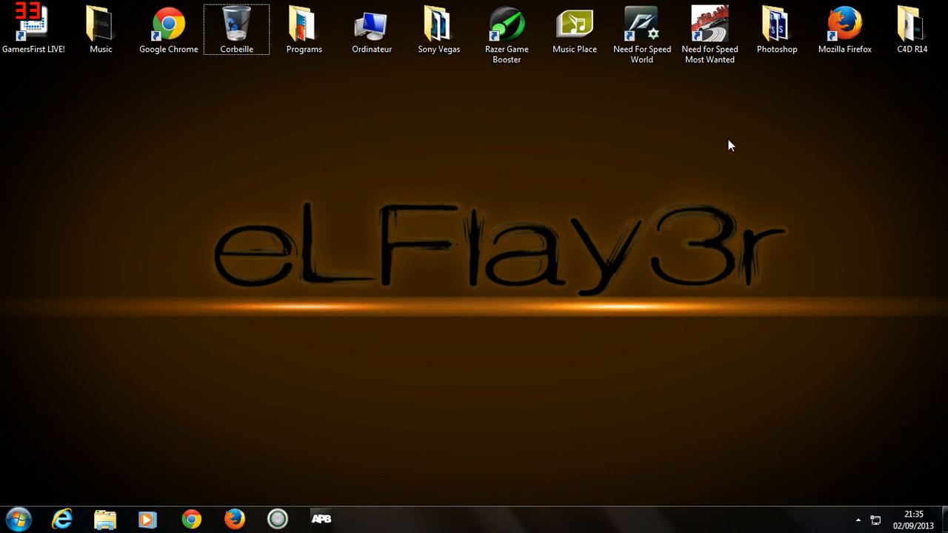
Bring up the AVG AntiVirus main window from the notification area
{"action": "left_click_drag", "start_coordinate": [729, 145], "coordinate": [176, 343]}
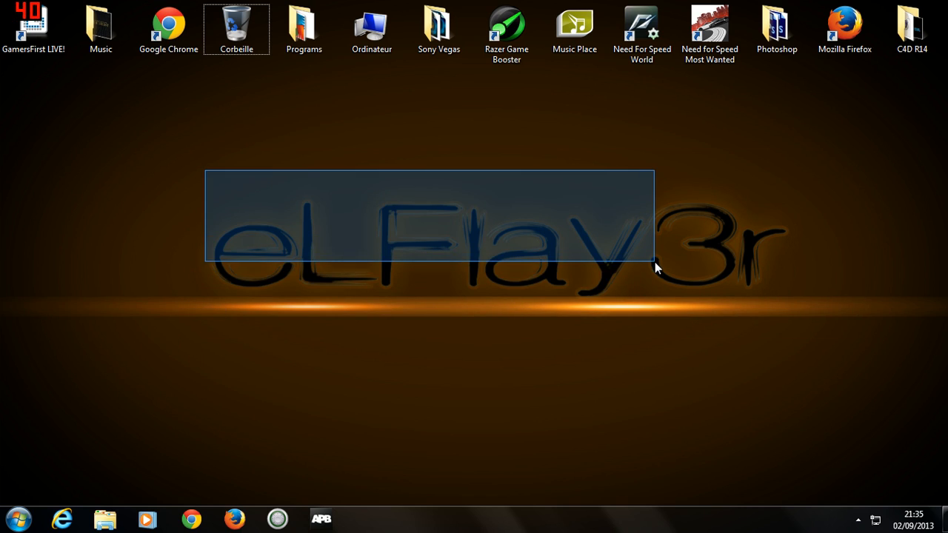
{"action": "left_click_drag", "start_coordinate": [654, 266], "coordinate": [796, 325]}
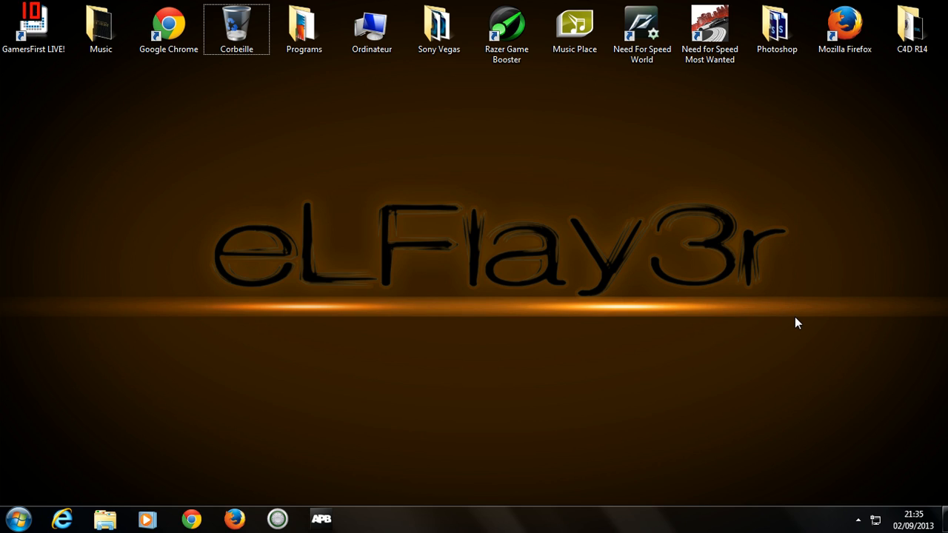
{"action": "left_click_drag", "start_coordinate": [796, 323], "coordinate": [199, 163]}
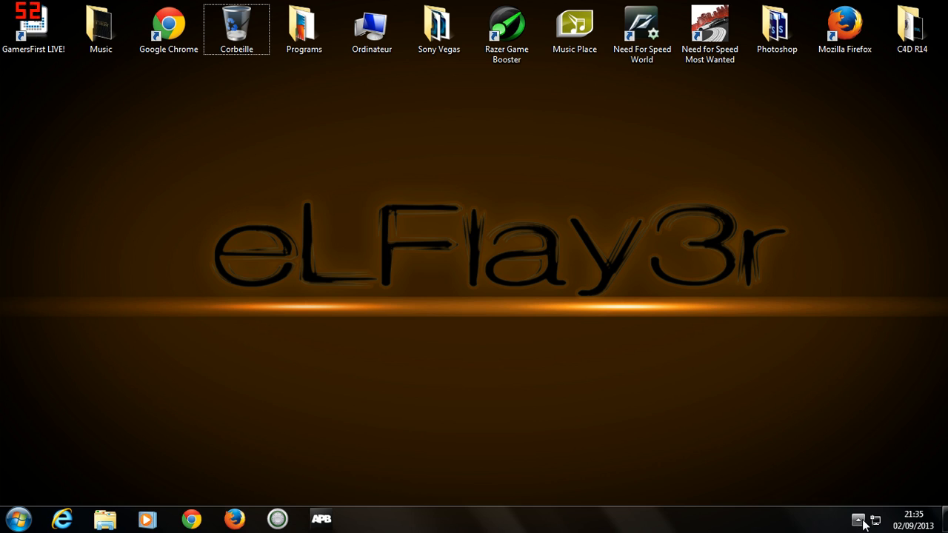
{"action": "left_click", "coordinate": [857, 520]}
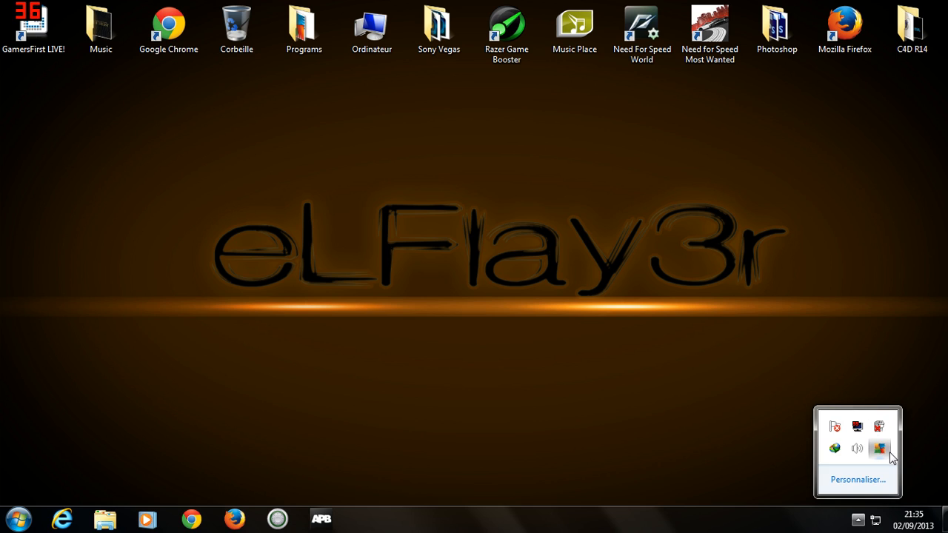
{"action": "left_click", "coordinate": [879, 447]}
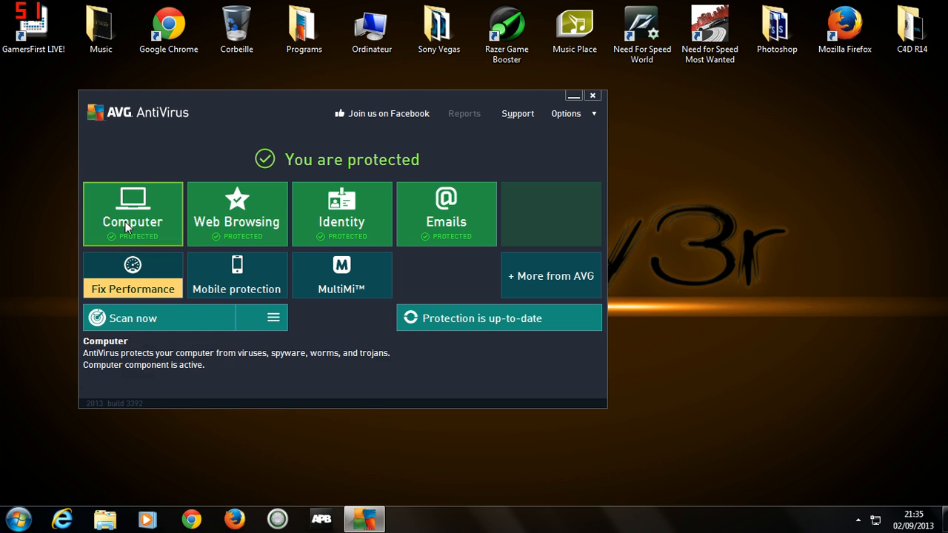
Reach the Exceptions list under Computer > Advanced Settings and start adding a new exception
{"action": "left_click", "coordinate": [134, 213]}
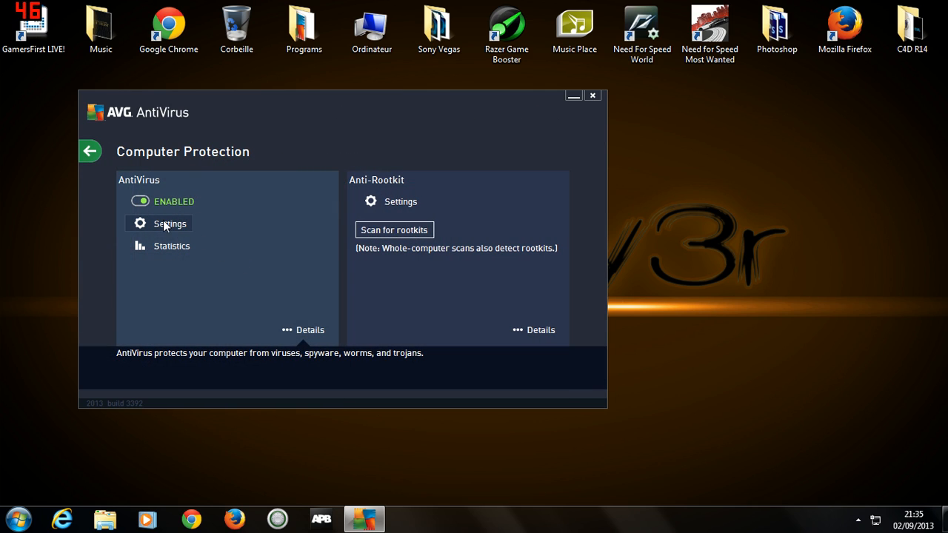
{"action": "left_click", "coordinate": [169, 223]}
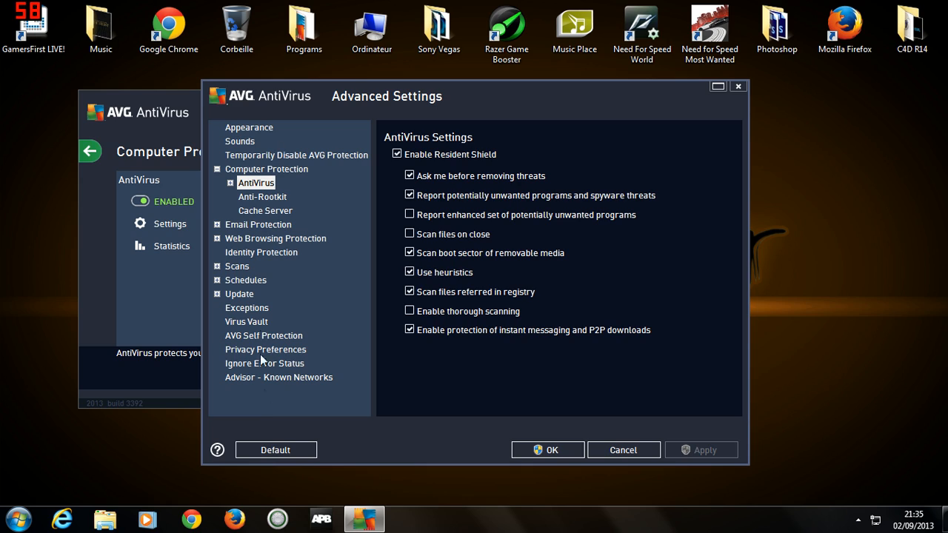
{"action": "mouse_move", "coordinate": [270, 311]}
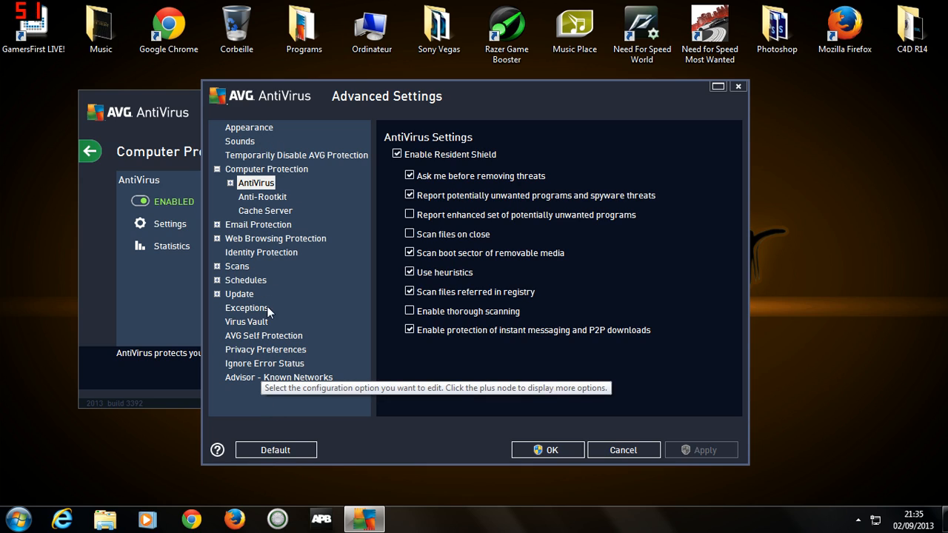
{"action": "left_click", "coordinate": [246, 307]}
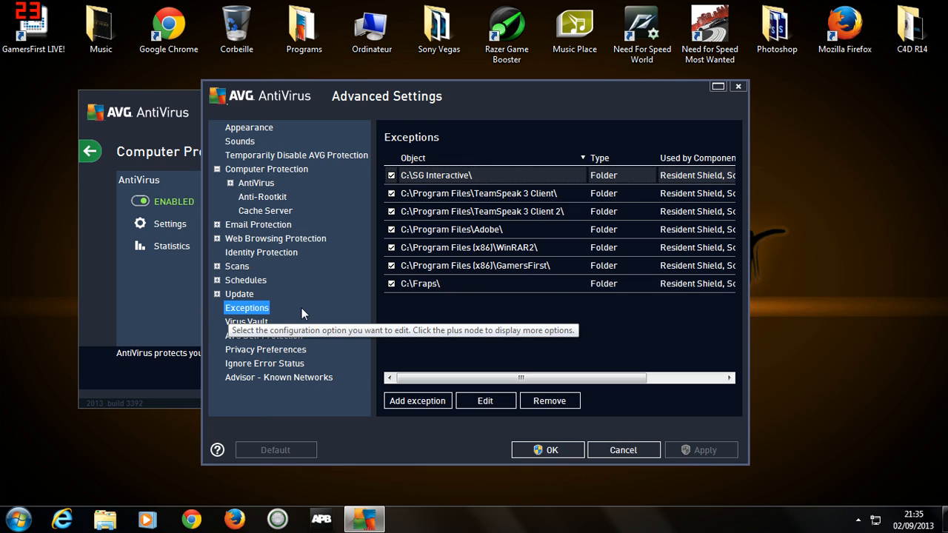
{"action": "mouse_move", "coordinate": [426, 416]}
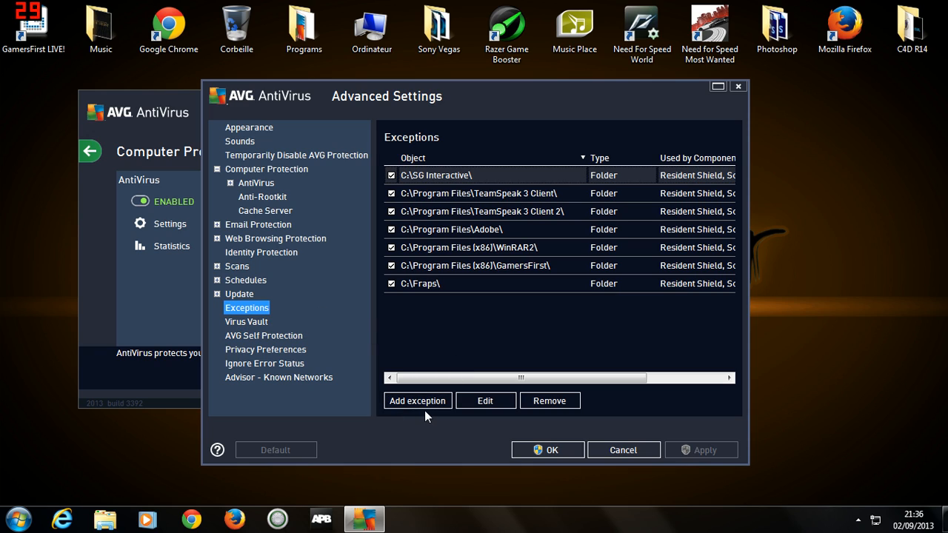
{"action": "left_click", "coordinate": [418, 400]}
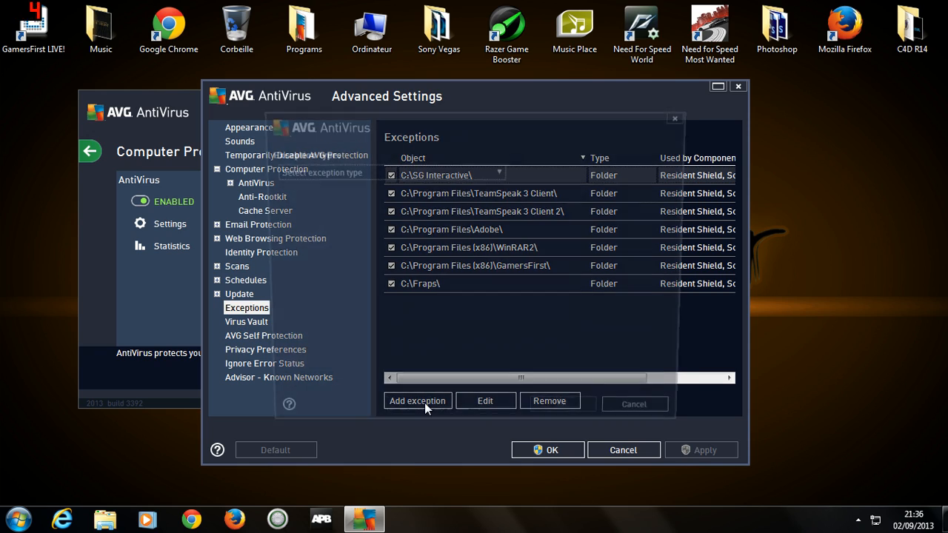
{"action": "left_click", "coordinate": [418, 399]}
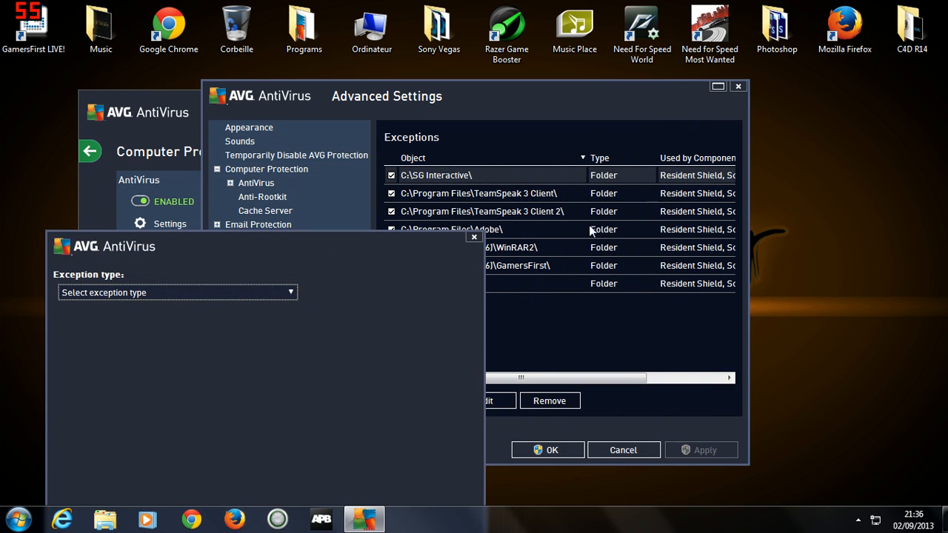
{"action": "left_click", "coordinate": [473, 237]}
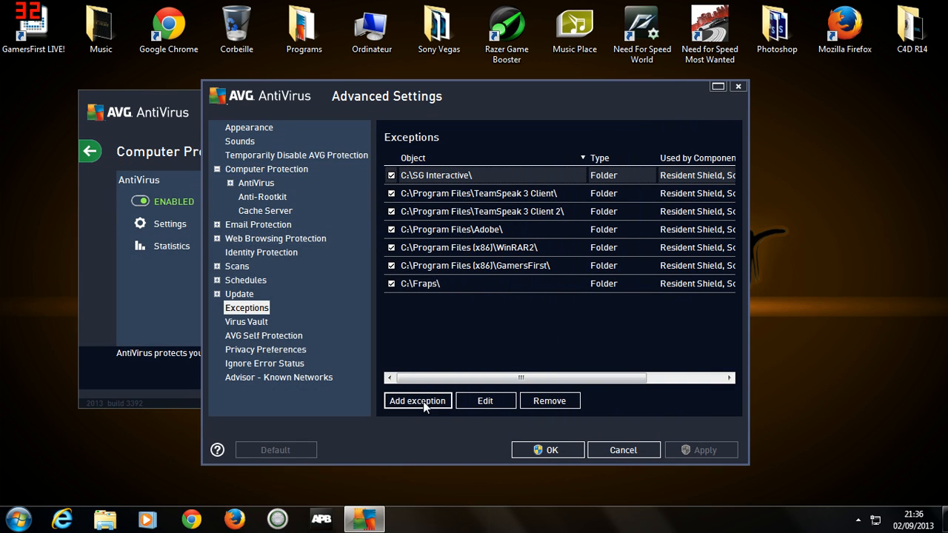
Make the new exception a File pointing to the Need for Speed Most Wanted shortcut
{"action": "left_click", "coordinate": [418, 400]}
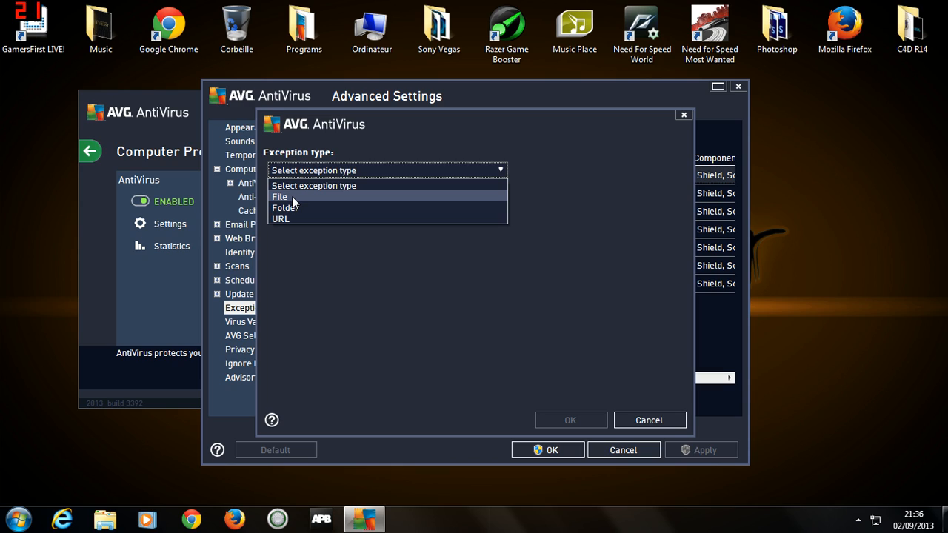
{"action": "mouse_move", "coordinate": [258, 258]}
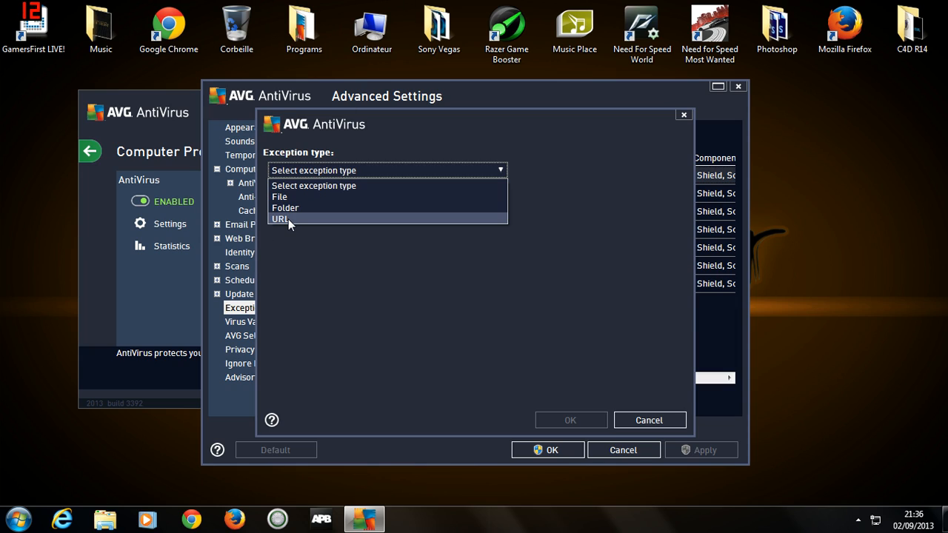
{"action": "mouse_move", "coordinate": [299, 197]}
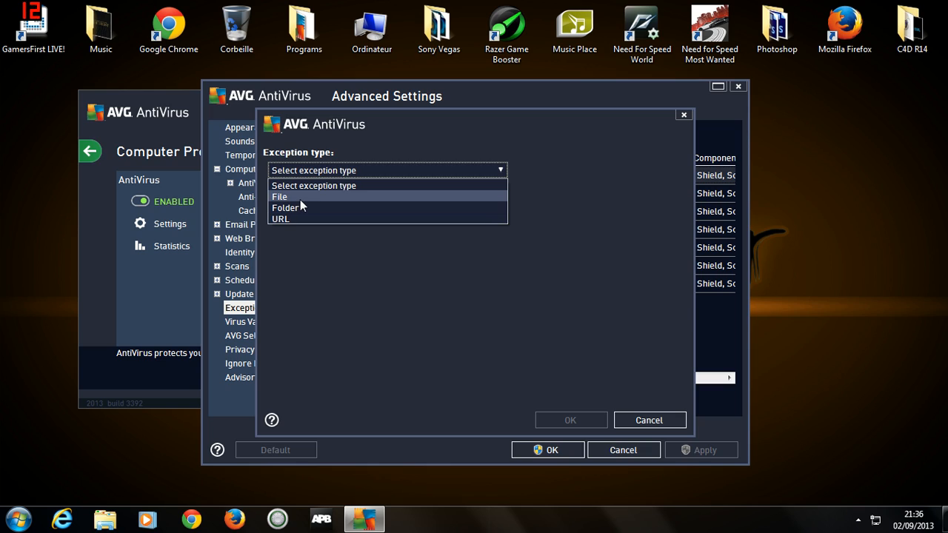
{"action": "left_click", "coordinate": [279, 197]}
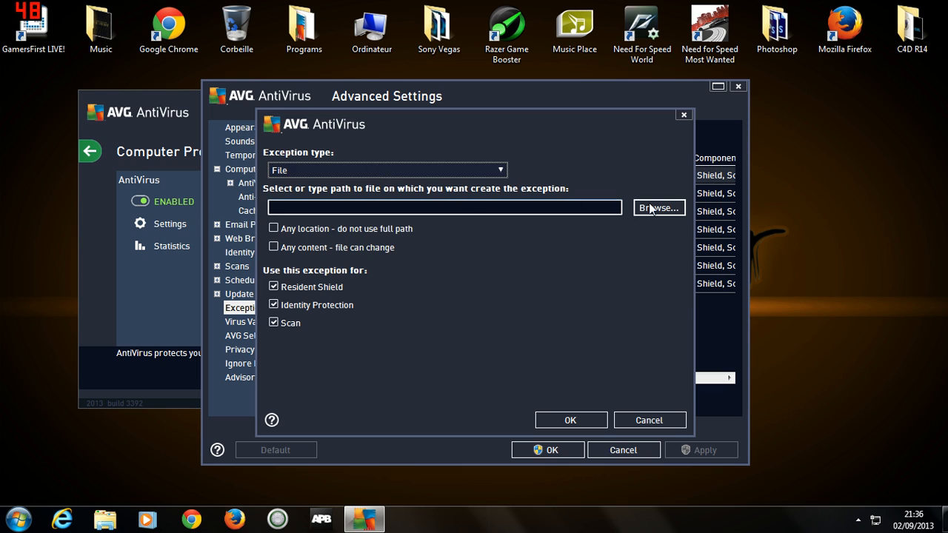
{"action": "left_click", "coordinate": [657, 208]}
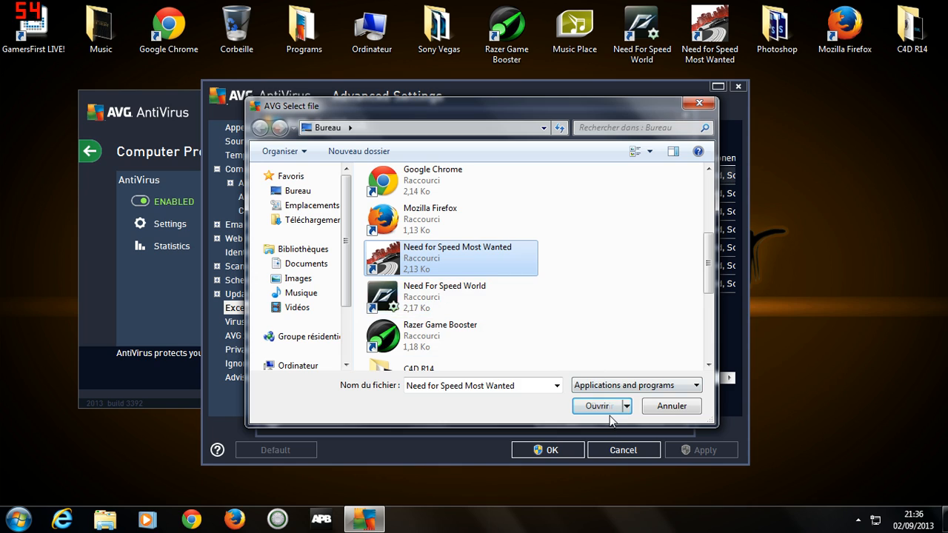
{"action": "left_click", "coordinate": [595, 406]}
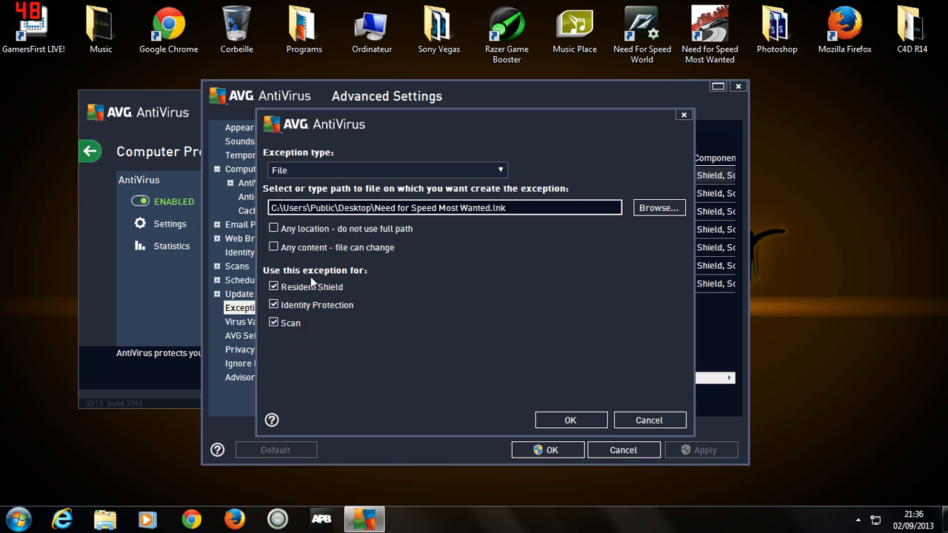
{"action": "mouse_move", "coordinate": [317, 318]}
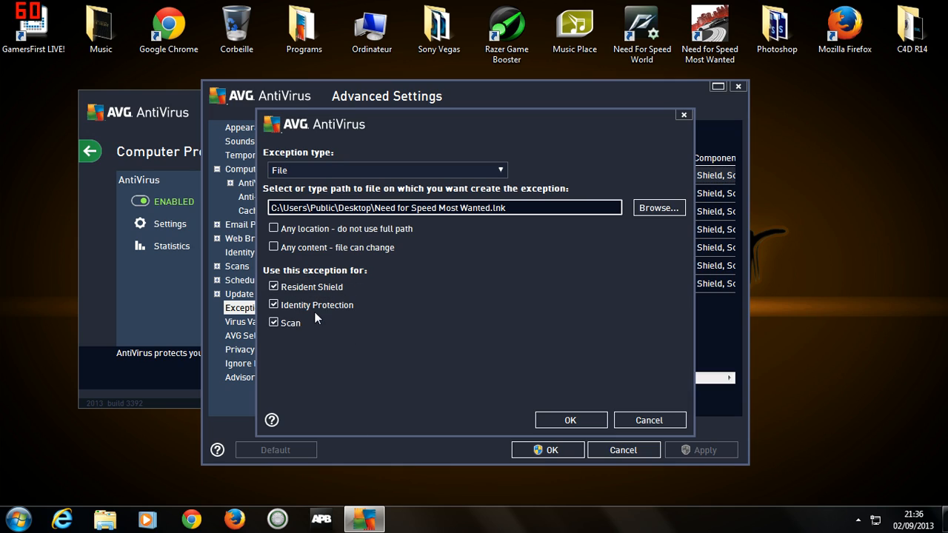
{"action": "mouse_move", "coordinate": [340, 302]}
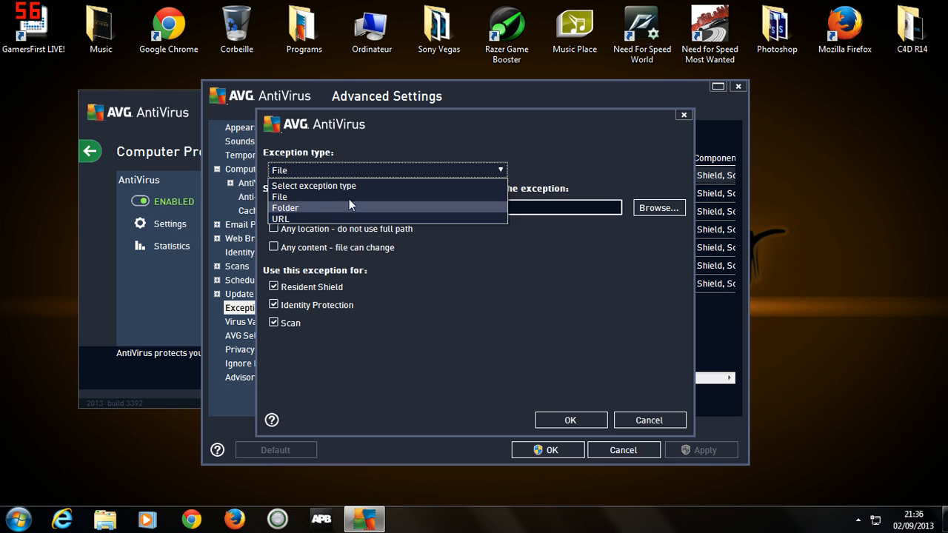
Reopen the exception type list for the new File exception, its path now empty
{"action": "left_click", "coordinate": [280, 196]}
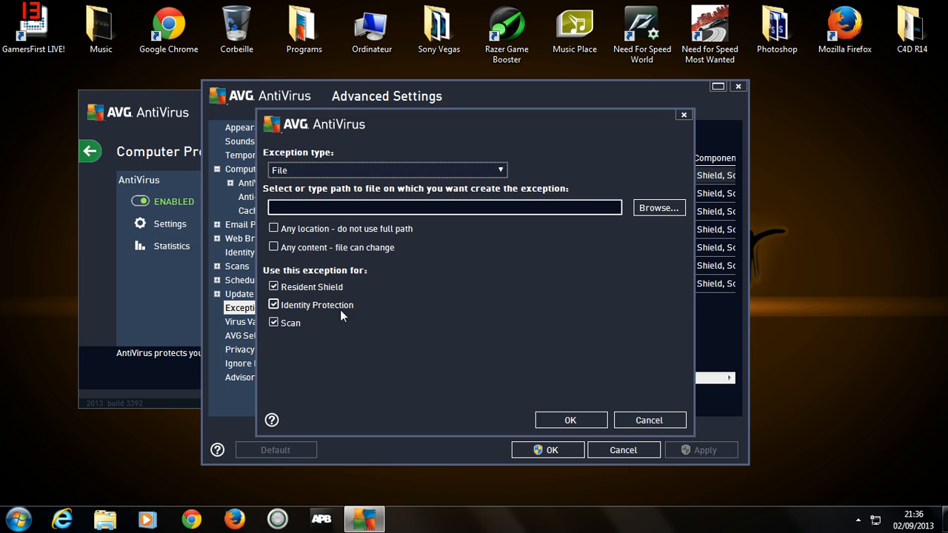
{"action": "mouse_move", "coordinate": [352, 287]}
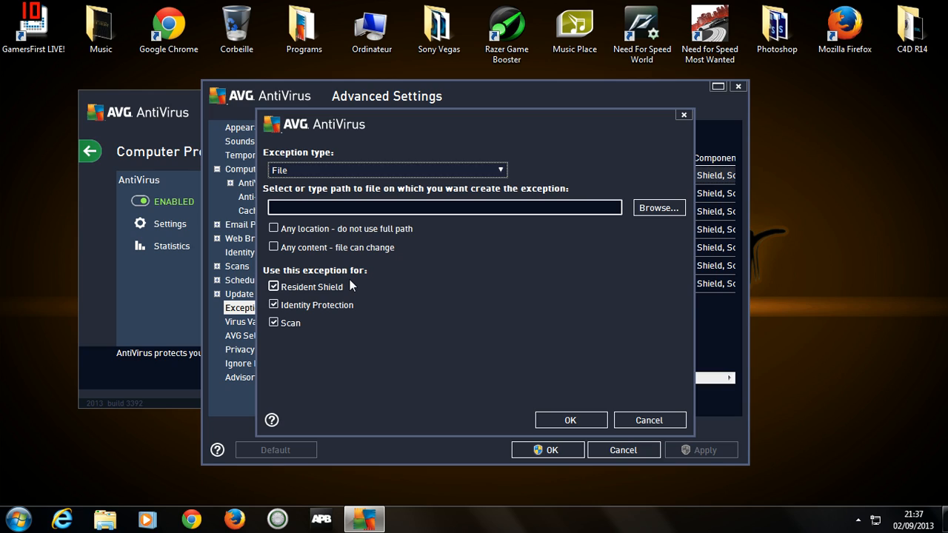
{"action": "mouse_move", "coordinate": [320, 294]}
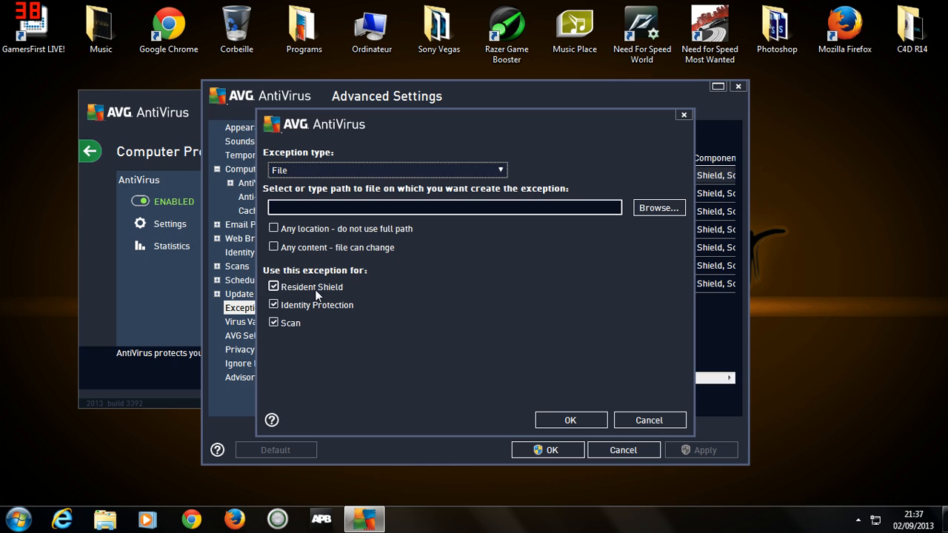
{"action": "mouse_move", "coordinate": [628, 222]}
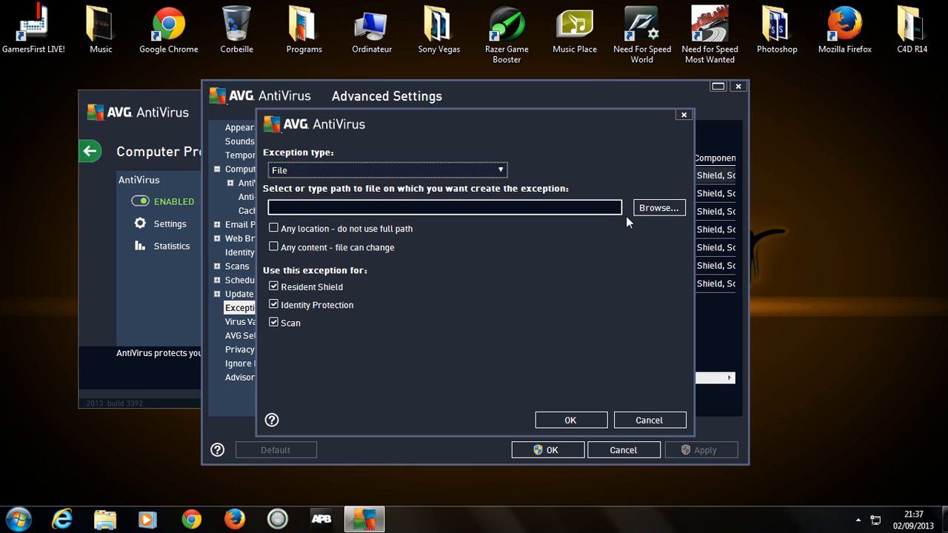
{"action": "mouse_move", "coordinate": [614, 228]}
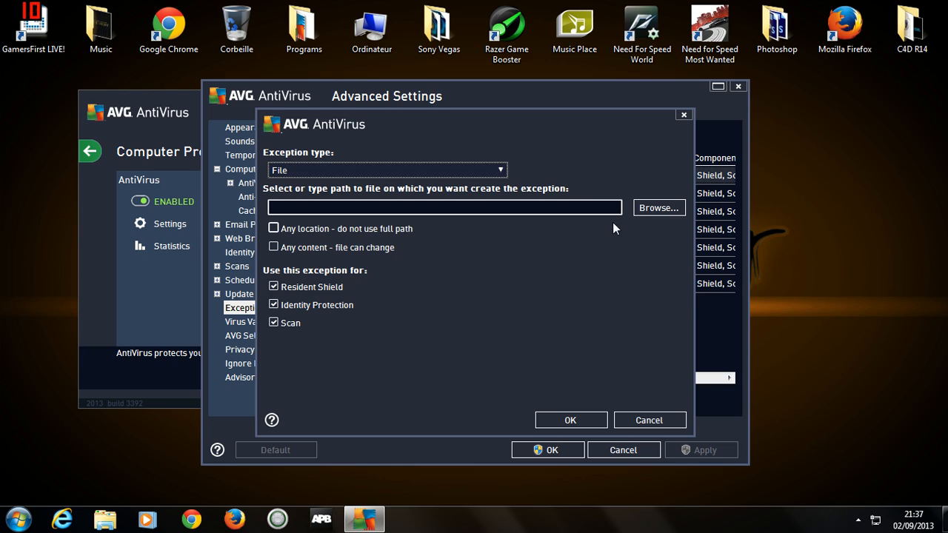
{"action": "mouse_move", "coordinate": [606, 247]}
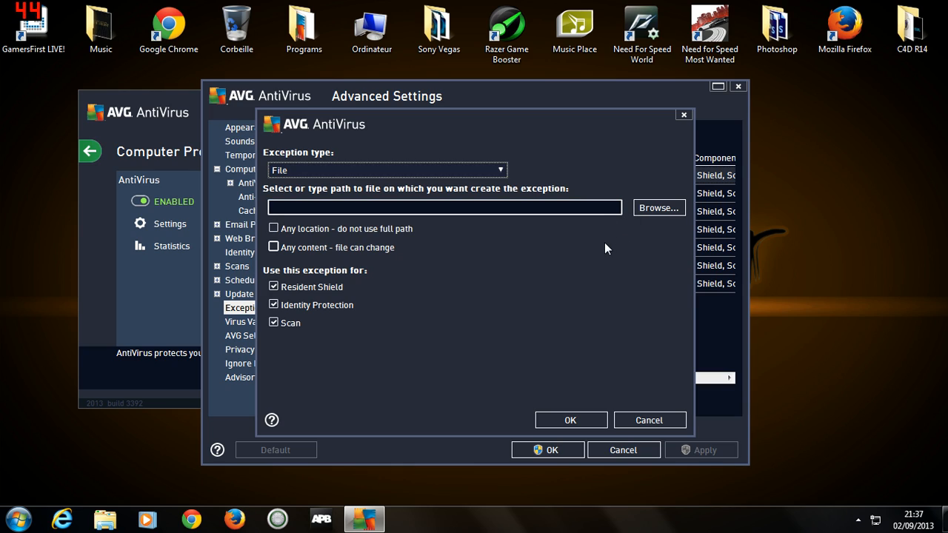
{"action": "mouse_move", "coordinate": [358, 269]}
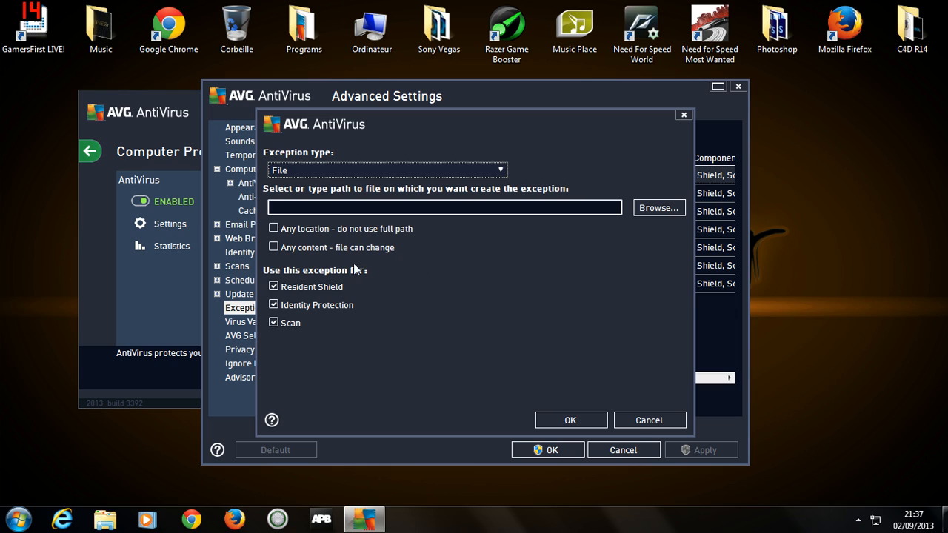
{"action": "mouse_move", "coordinate": [562, 121]}
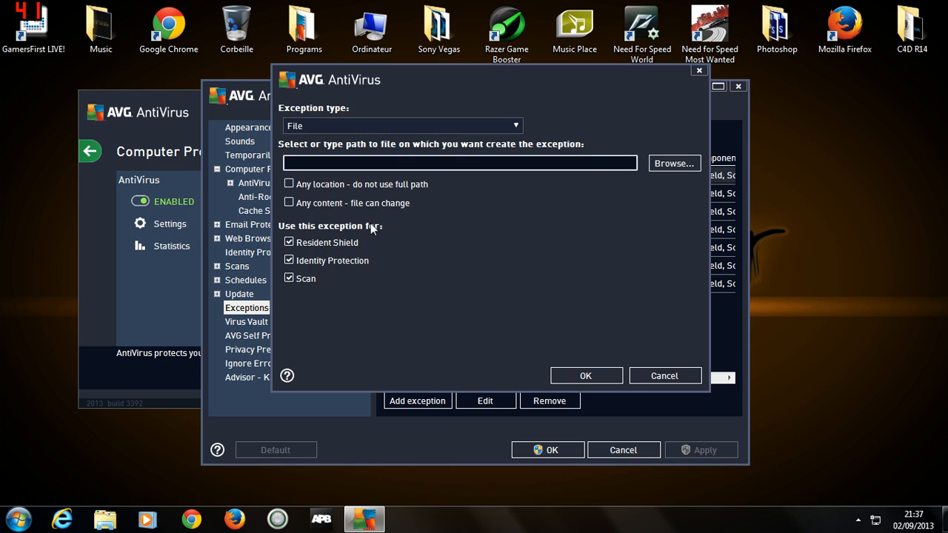
{"action": "mouse_move", "coordinate": [311, 293]}
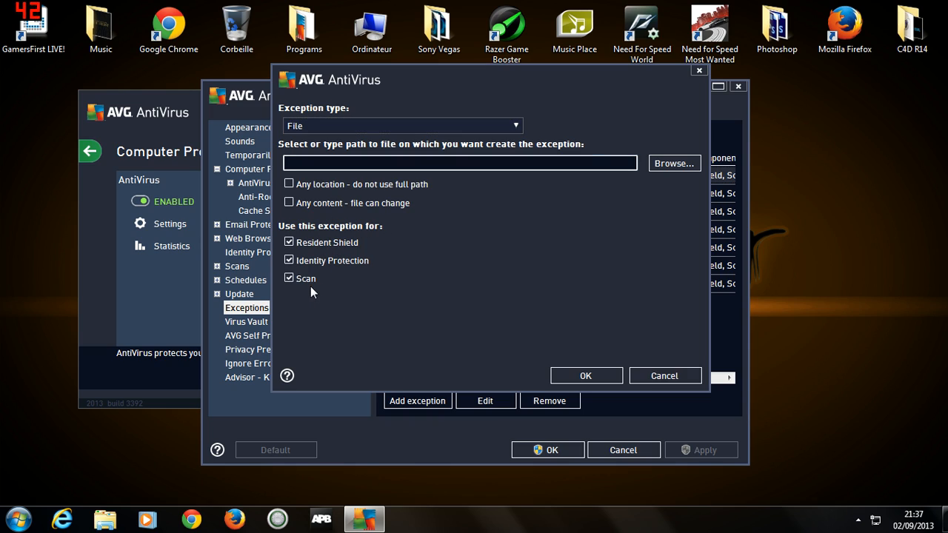
{"action": "mouse_move", "coordinate": [593, 190]}
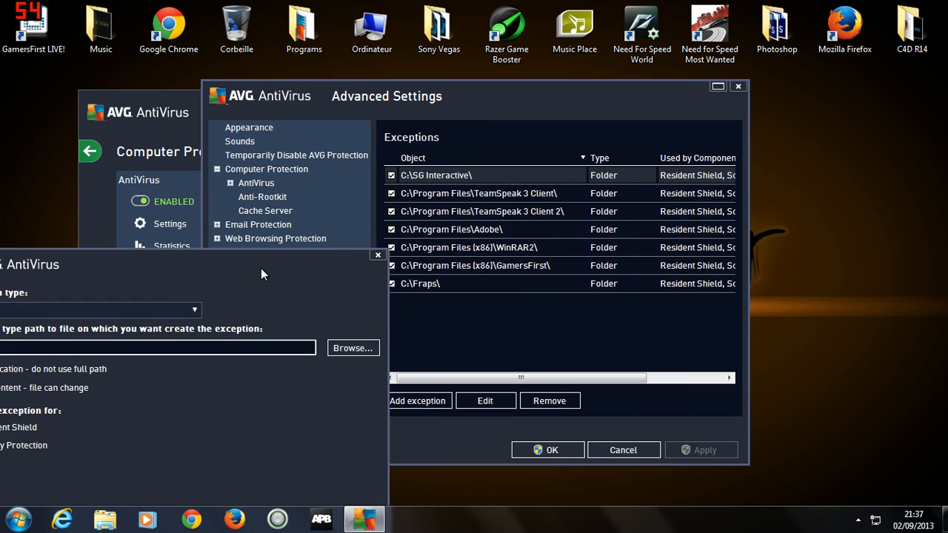
Browse twice for the File exception target and back out without choosing
{"action": "left_click", "coordinate": [418, 399]}
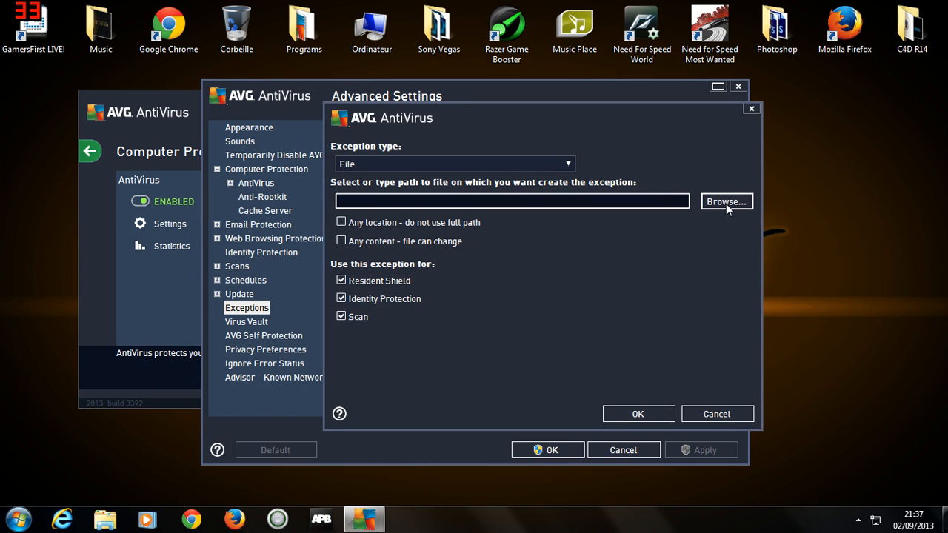
{"action": "left_click", "coordinate": [725, 201]}
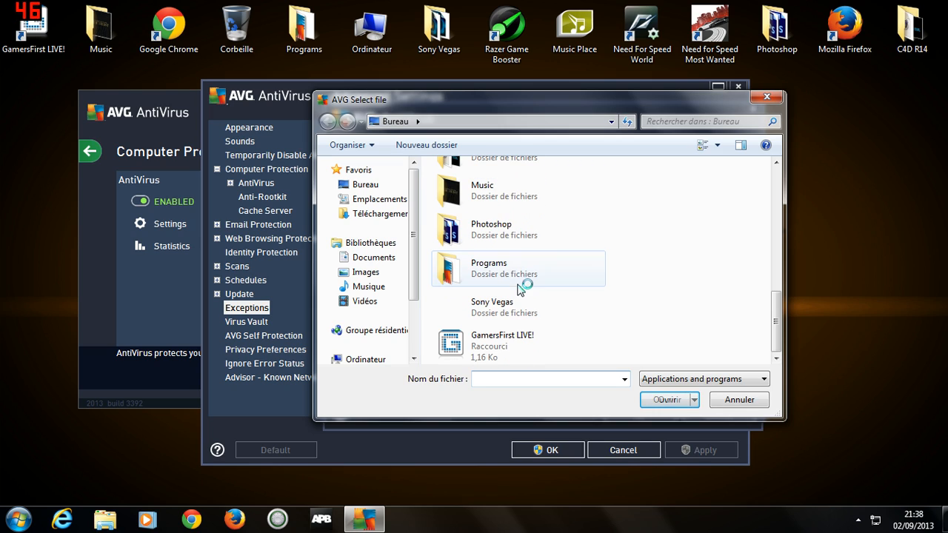
{"action": "left_click", "coordinate": [524, 246]}
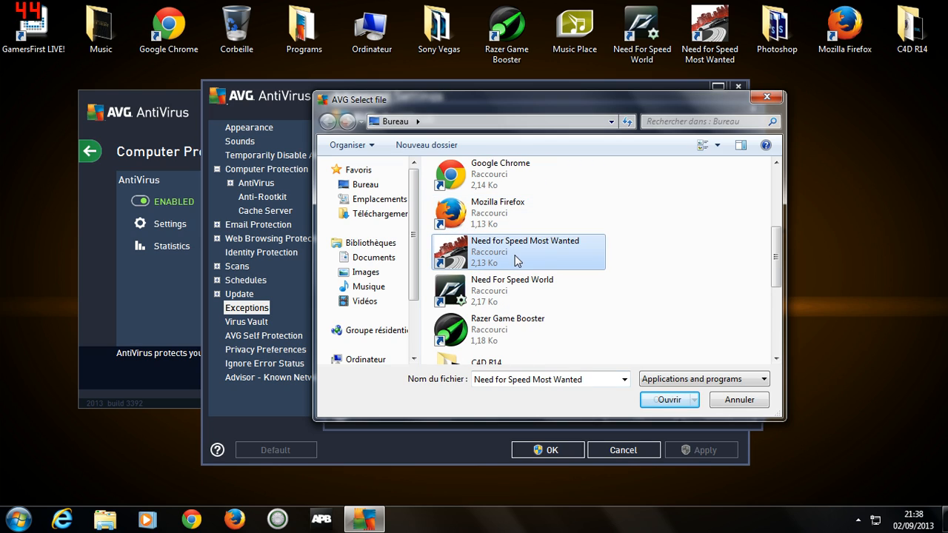
{"action": "left_click", "coordinate": [738, 400]}
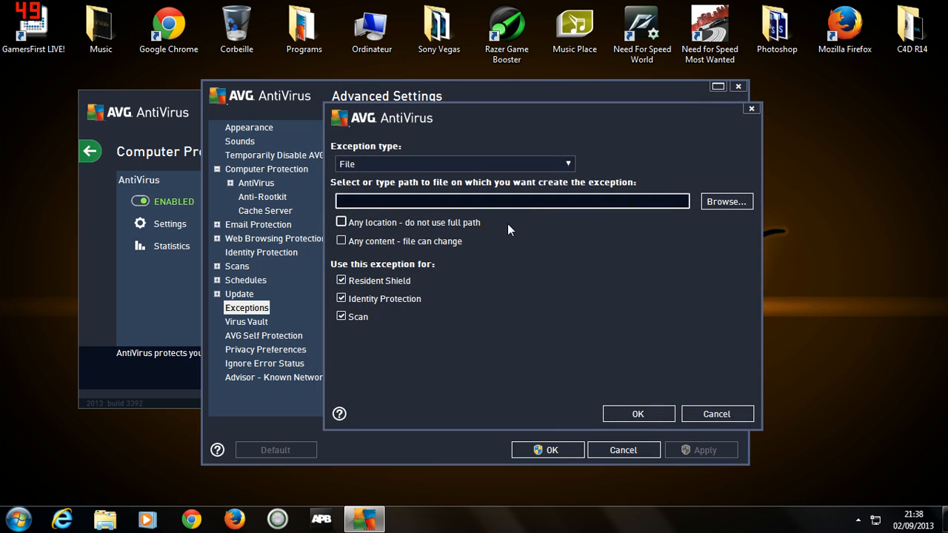
{"action": "mouse_move", "coordinate": [393, 334]}
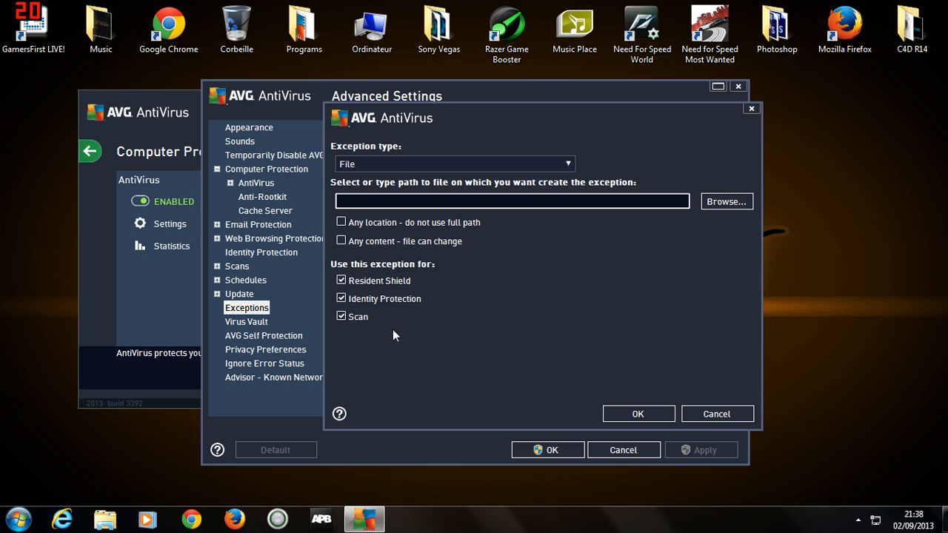
{"action": "mouse_move", "coordinate": [338, 530]}
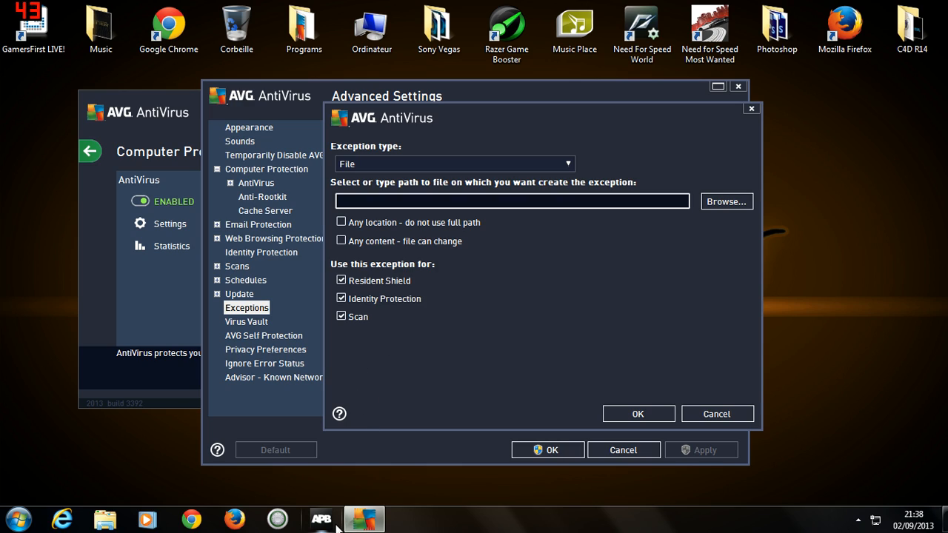
{"action": "mouse_move", "coordinate": [850, 62]}
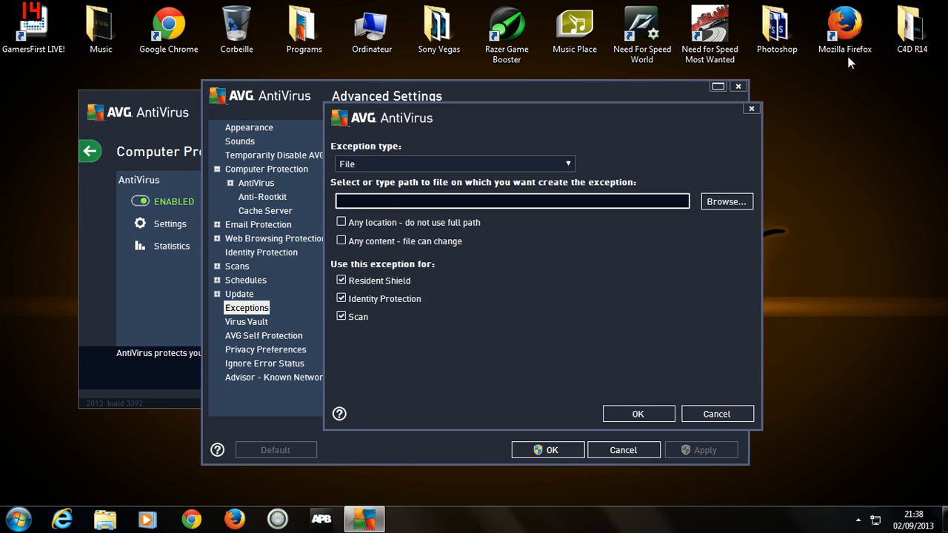
{"action": "mouse_move", "coordinate": [703, 81]}
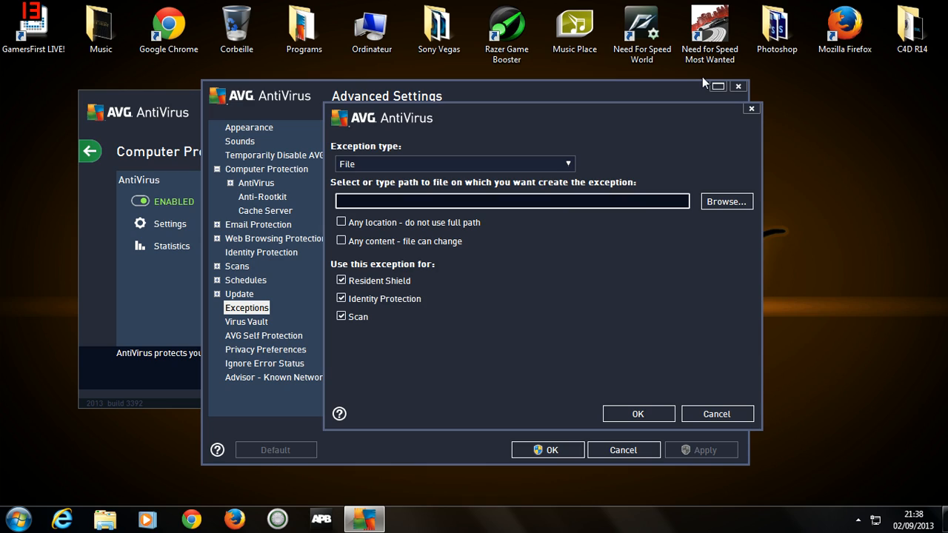
{"action": "mouse_move", "coordinate": [496, 147]}
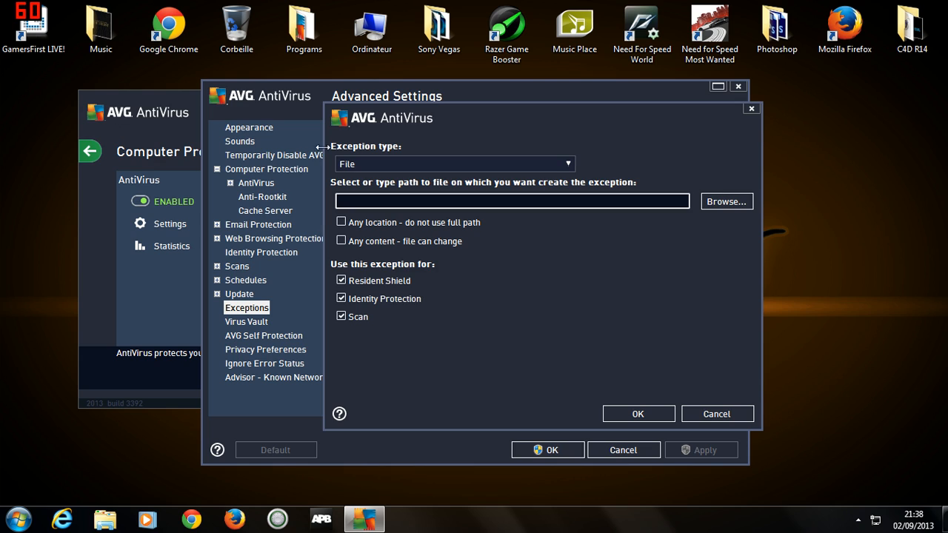
{"action": "mouse_move", "coordinate": [726, 201]}
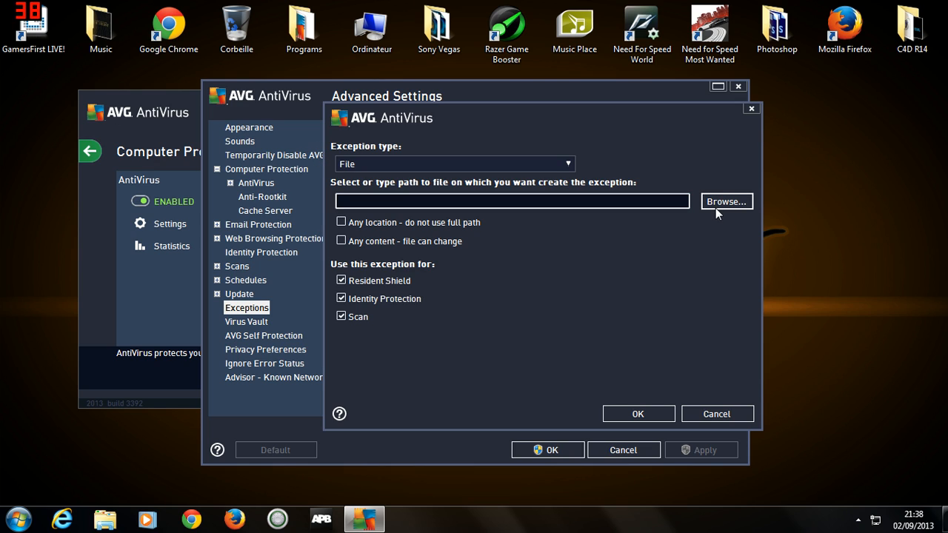
{"action": "left_click", "coordinate": [725, 201]}
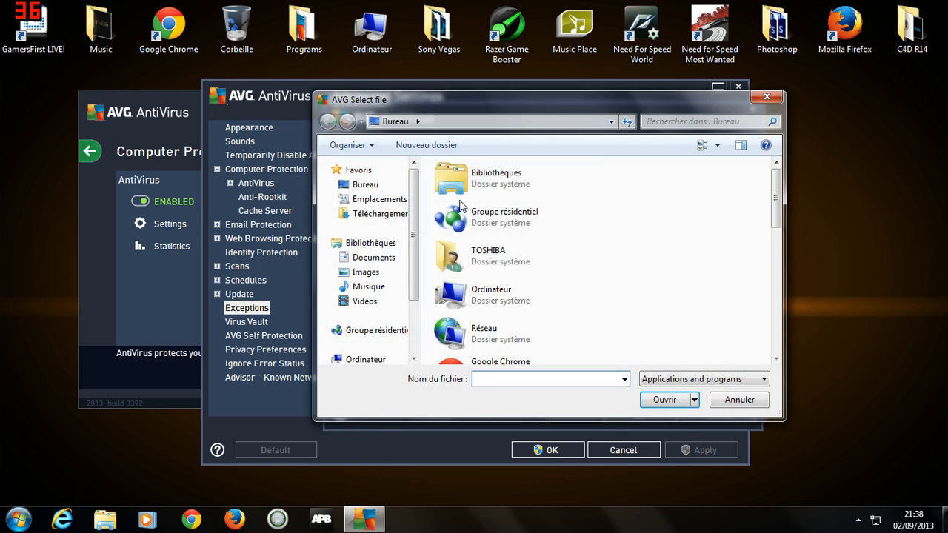
{"action": "scroll", "scroll_direction": "down", "scroll_amount": 3}
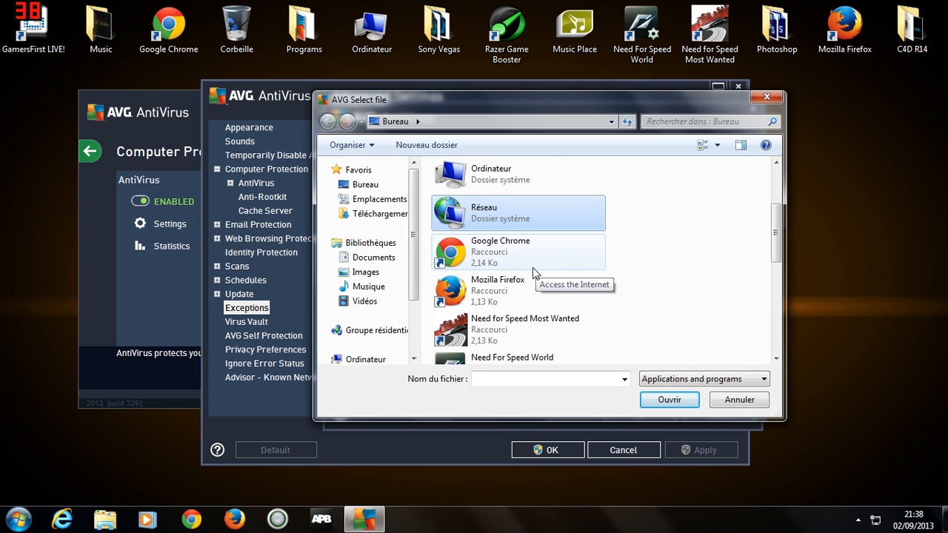
{"action": "mouse_move", "coordinate": [547, 290]}
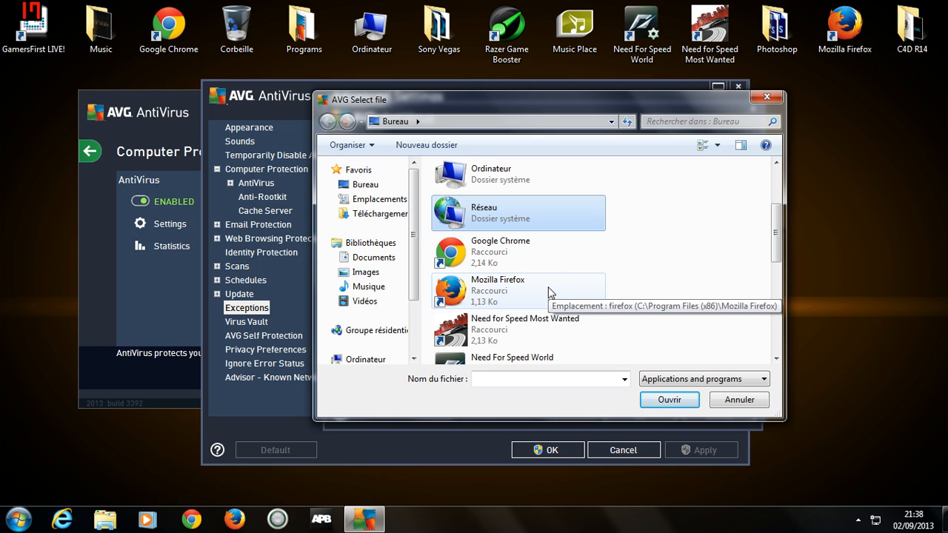
{"action": "left_click", "coordinate": [738, 400]}
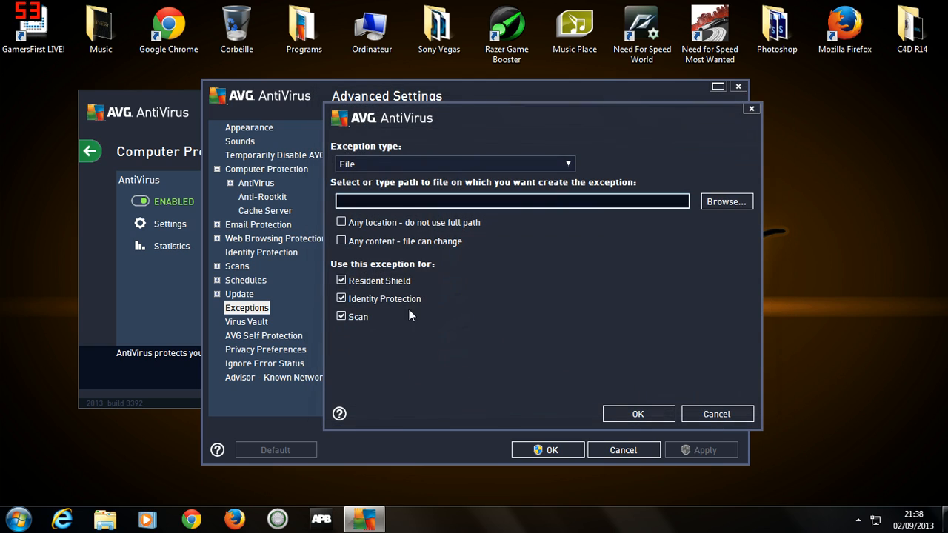
{"action": "mouse_move", "coordinate": [255, 305]}
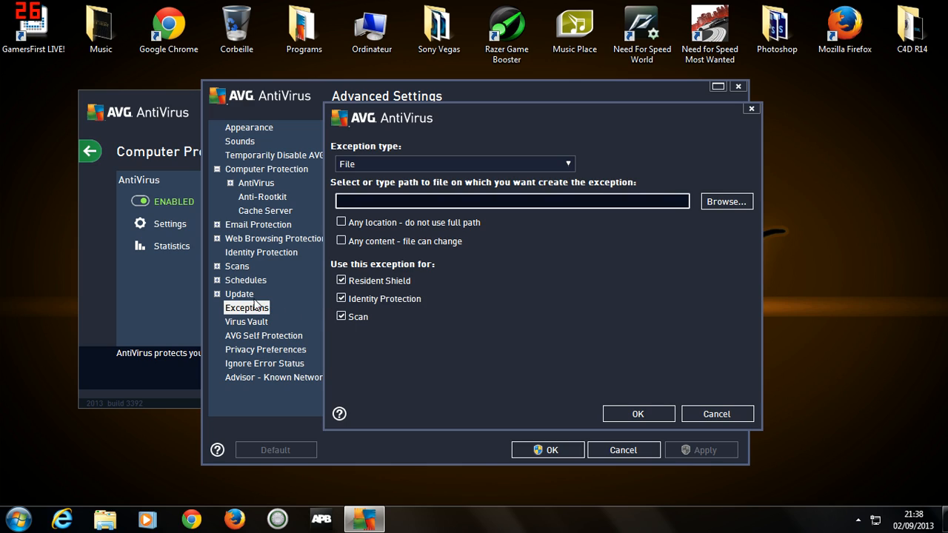
{"action": "mouse_move", "coordinate": [275, 166]}
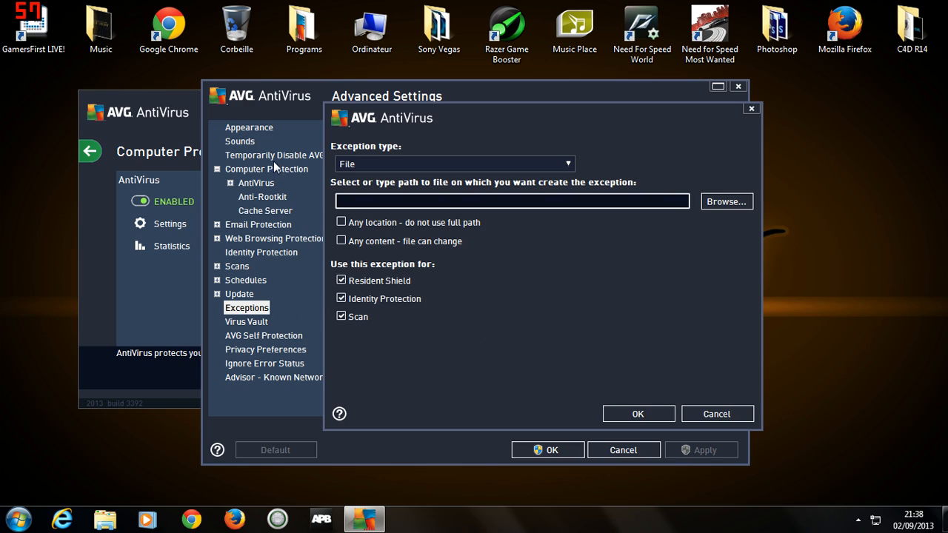
{"action": "mouse_move", "coordinate": [725, 201]}
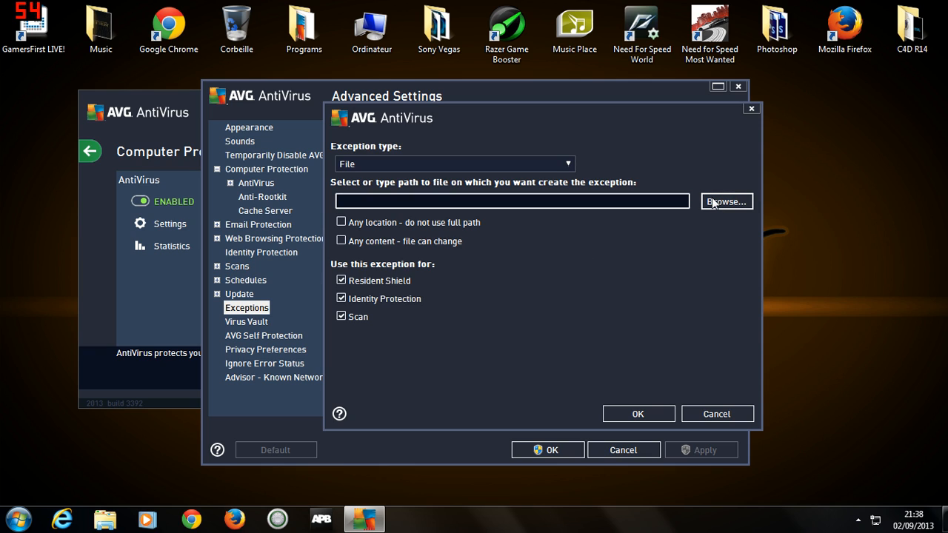
Set the exception path to C:\Users\Public\Desktop\Need for Speed Most Wanted.lnk
{"action": "left_click", "coordinate": [726, 201]}
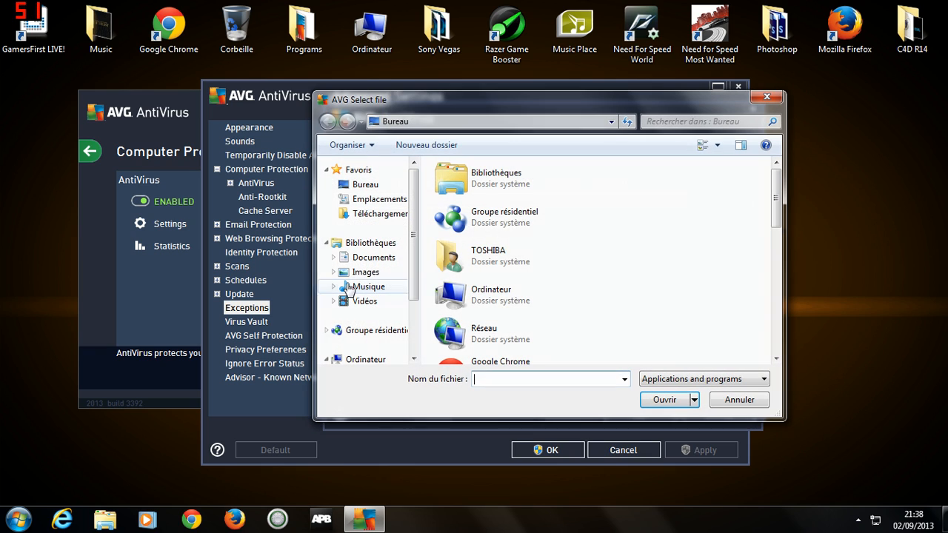
{"action": "left_click", "coordinate": [524, 225]}
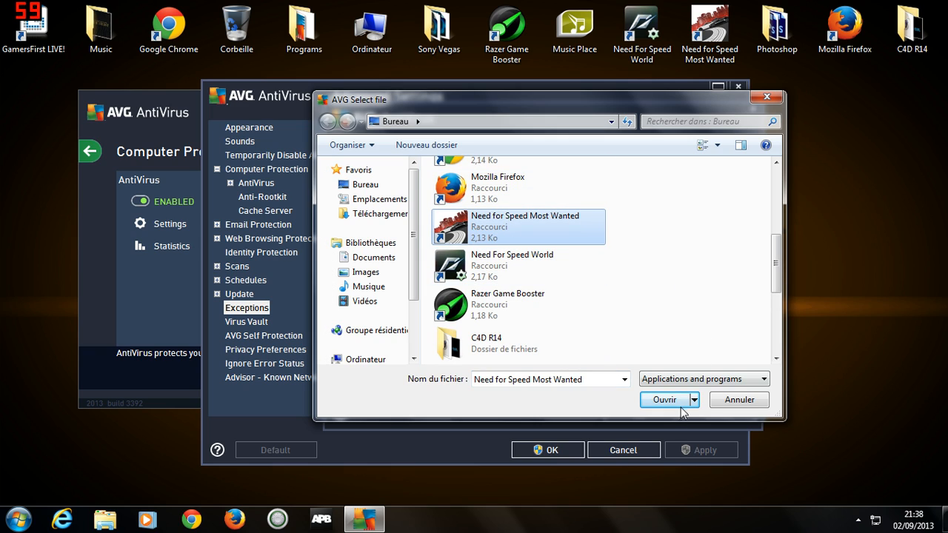
{"action": "left_click", "coordinate": [663, 399]}
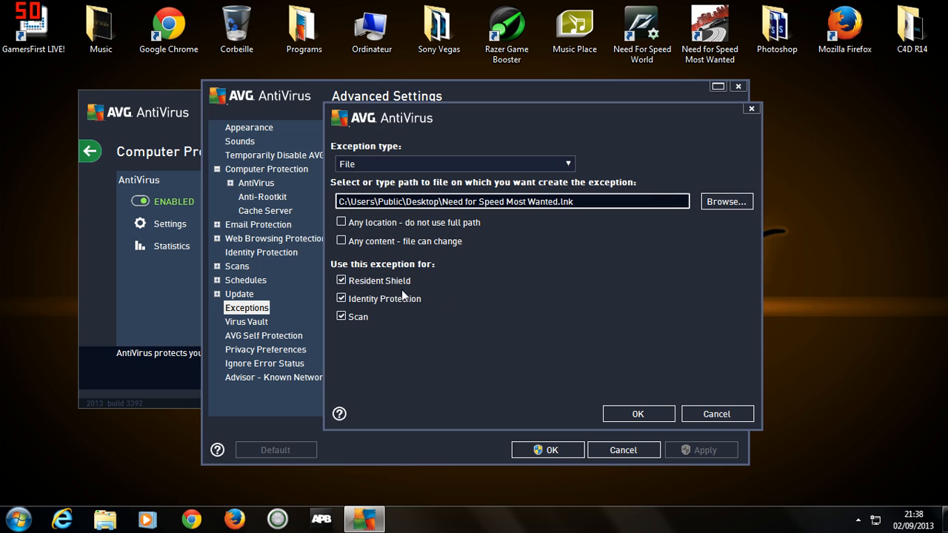
Save the Need for Speed shortcut exception, review it in Edit and cancel without changes
{"action": "left_click", "coordinate": [636, 413]}
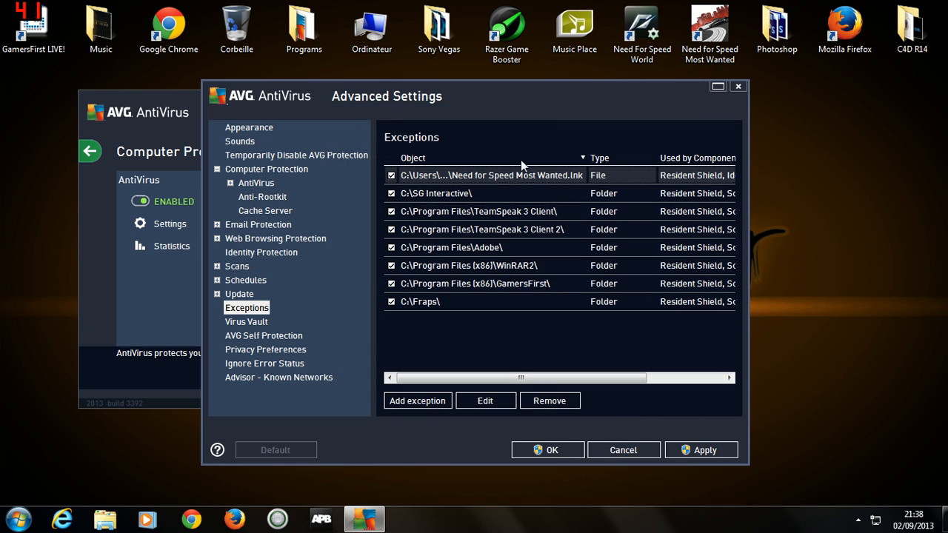
{"action": "mouse_move", "coordinate": [437, 207]}
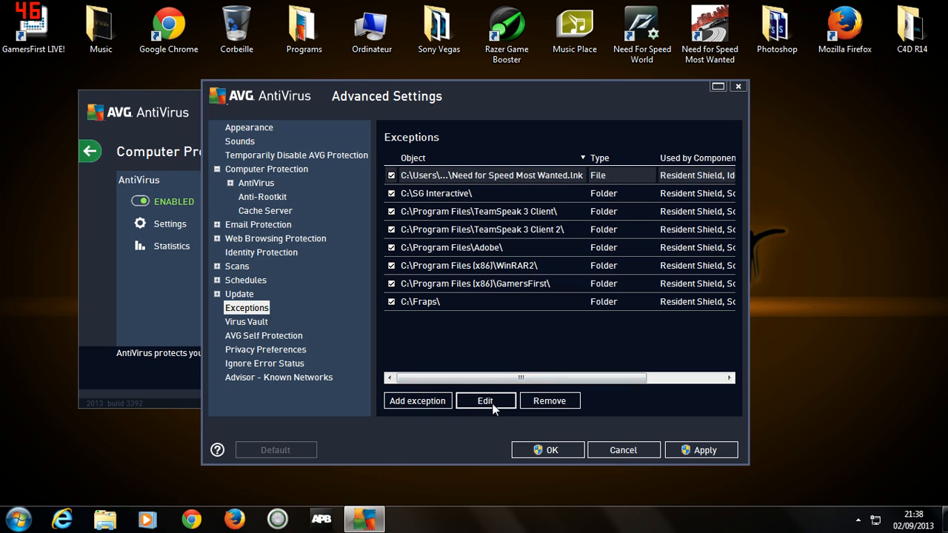
{"action": "left_click", "coordinate": [485, 400]}
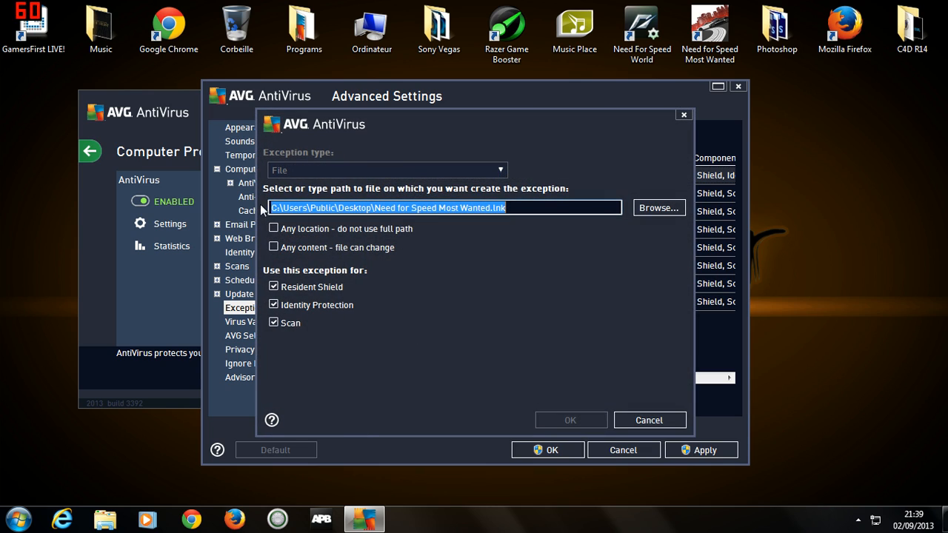
{"action": "mouse_move", "coordinate": [163, 130]}
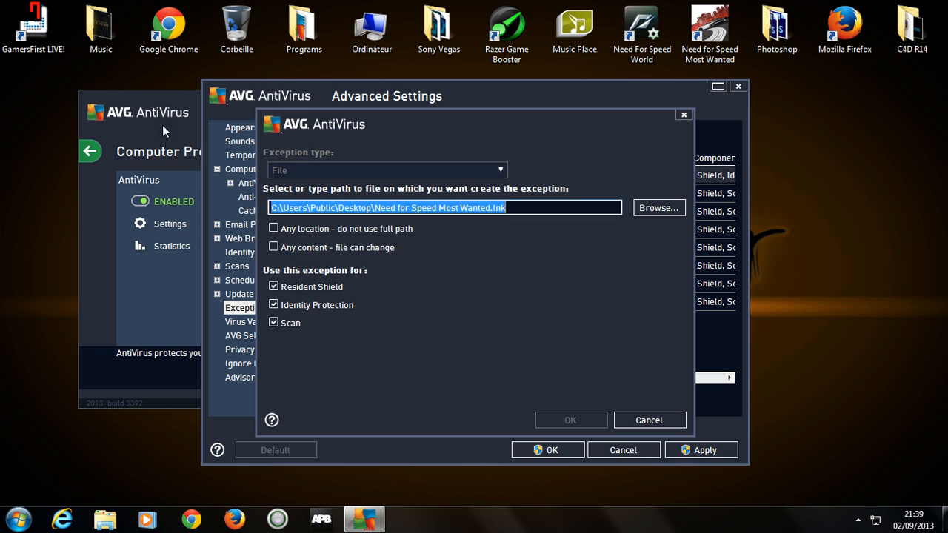
{"action": "mouse_move", "coordinate": [648, 421]}
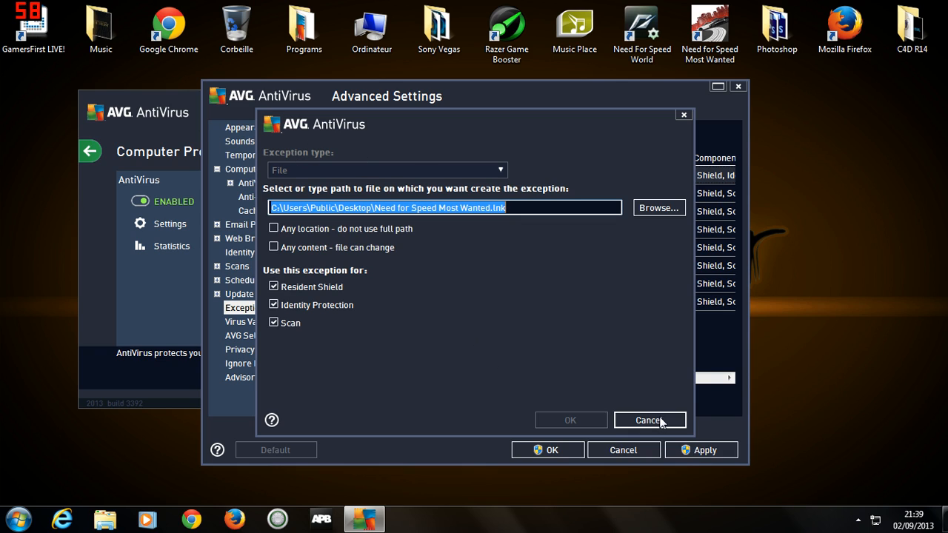
{"action": "left_click", "coordinate": [649, 421]}
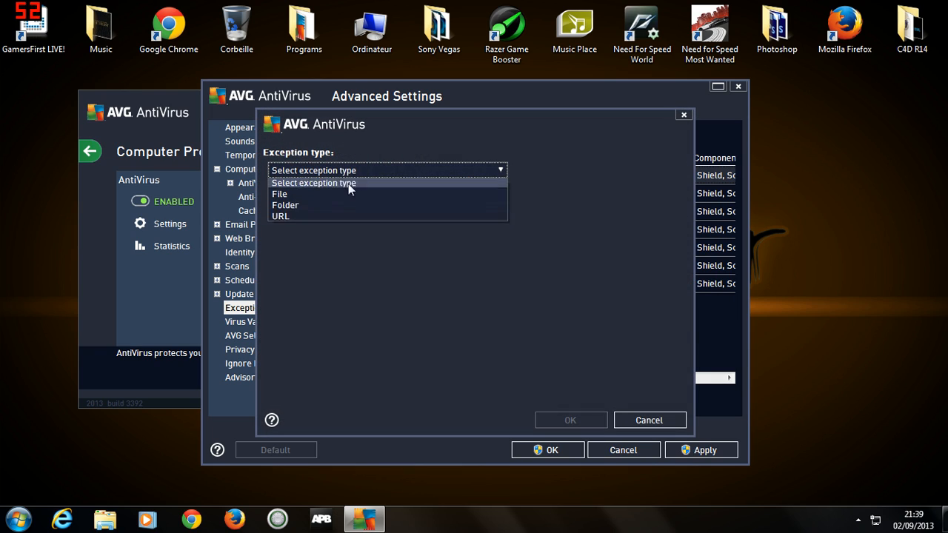
Add a Folder exception for AppData\Local\GamersFirst covering Resident Shield and Scan
{"action": "left_click", "coordinate": [284, 204]}
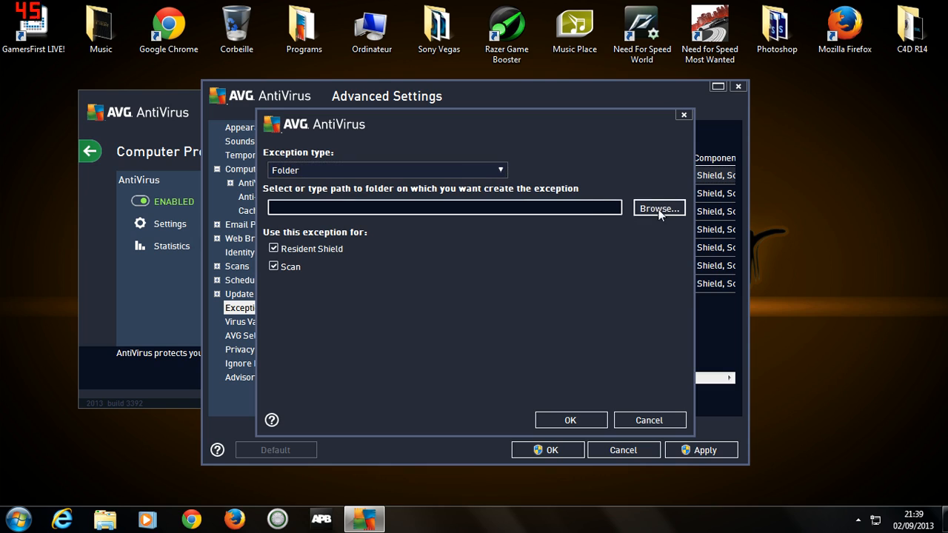
{"action": "left_click", "coordinate": [657, 207]}
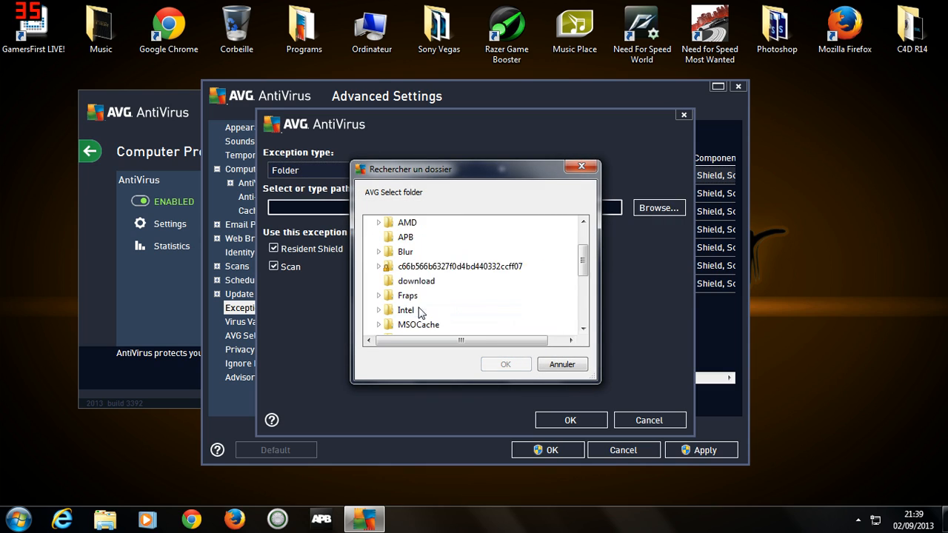
{"action": "scroll", "scroll_direction": "down", "scroll_amount": 3}
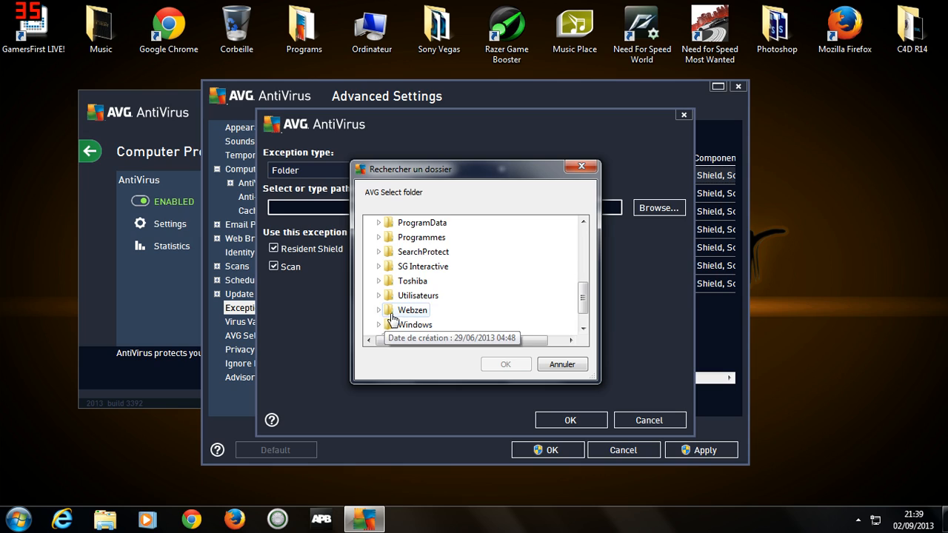
{"action": "left_click", "coordinate": [379, 295]}
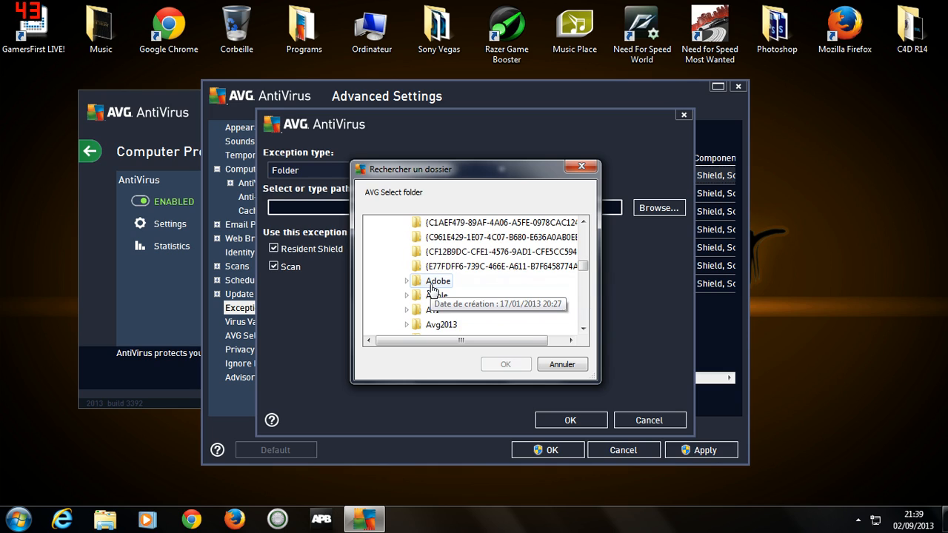
{"action": "scroll", "scroll_direction": "down", "scroll_amount": 3}
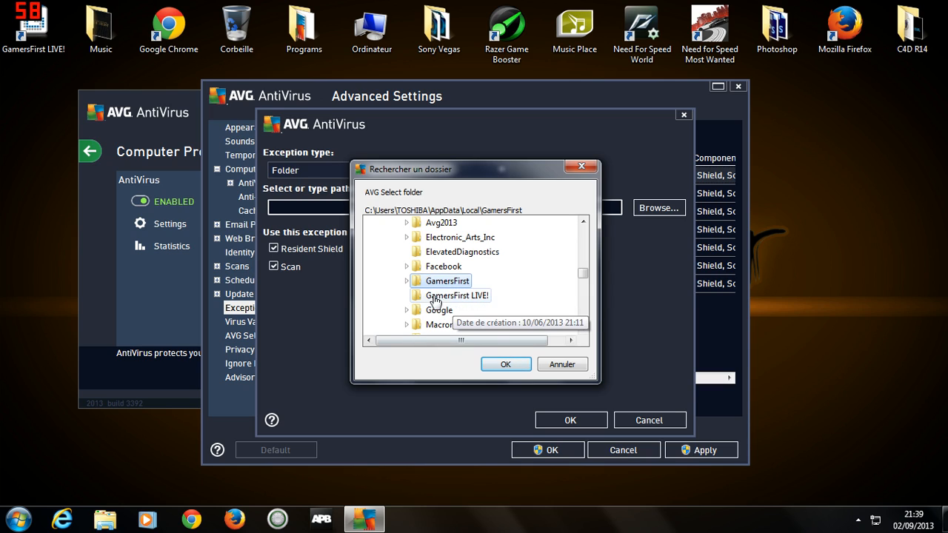
{"action": "left_click", "coordinate": [505, 364]}
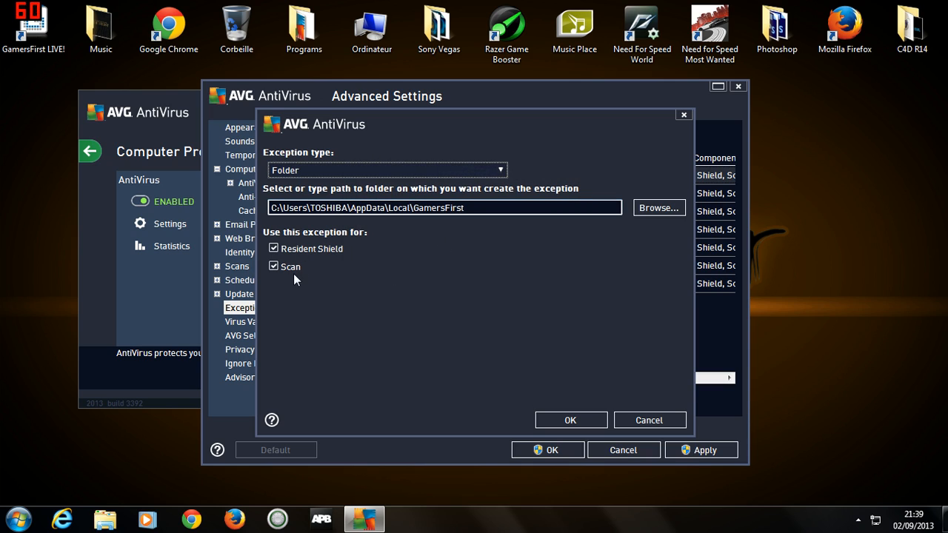
{"action": "mouse_move", "coordinate": [305, 261]}
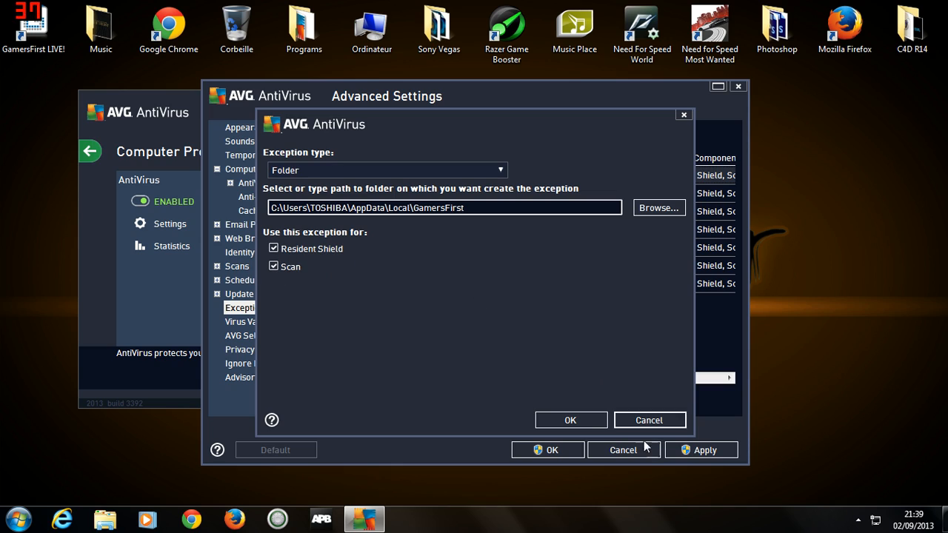
{"action": "left_click", "coordinate": [570, 421]}
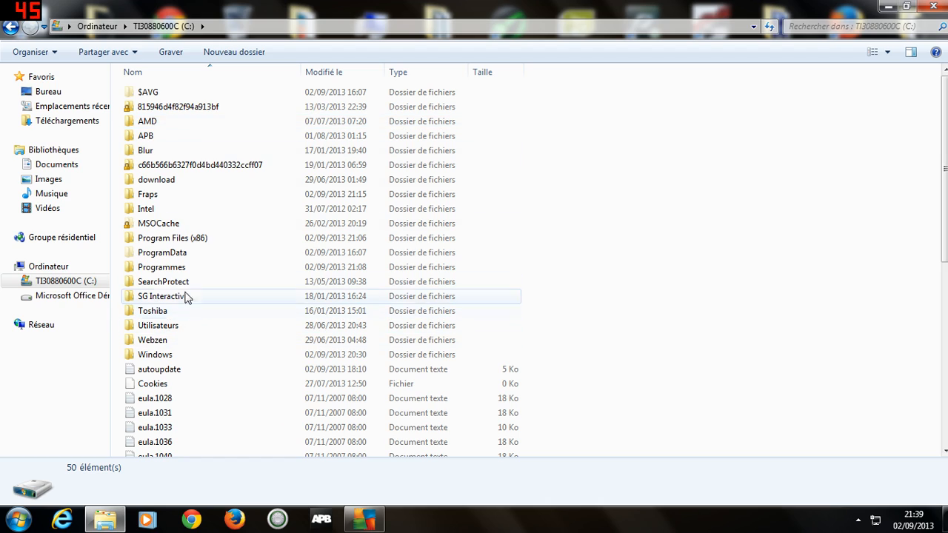
Browse Explorer into Utilisateurs > TOSHIBA > AppData > Local > GamersFirst > LIVE!
{"action": "double_click", "coordinate": [157, 326]}
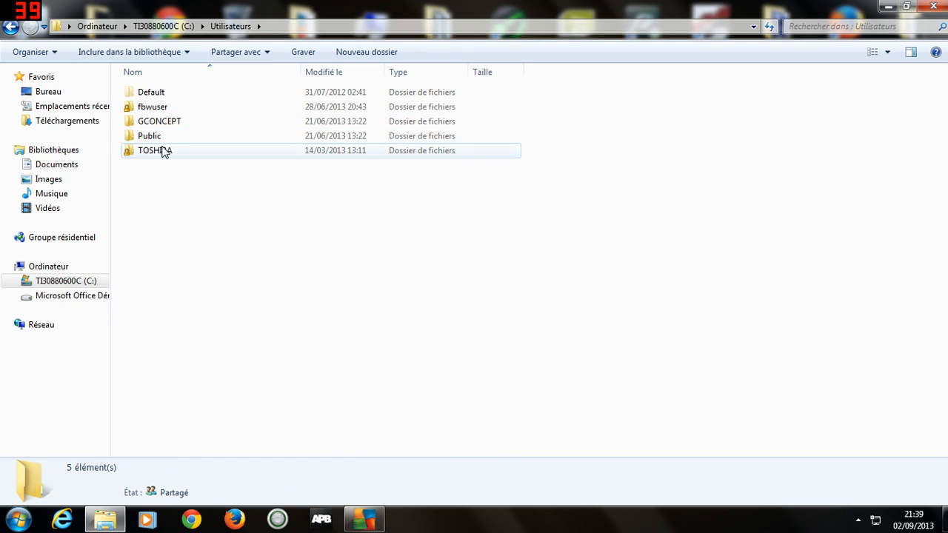
{"action": "double_click", "coordinate": [154, 151]}
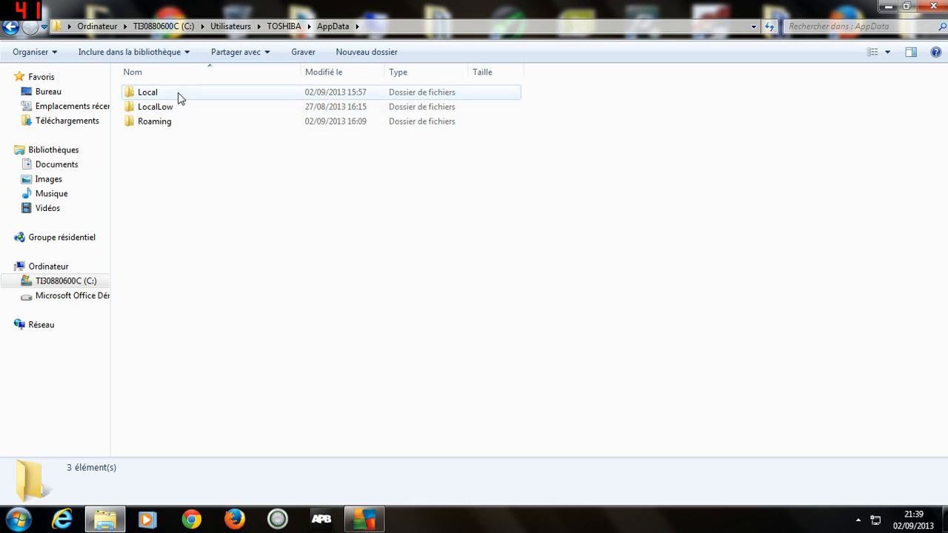
{"action": "double_click", "coordinate": [149, 92]}
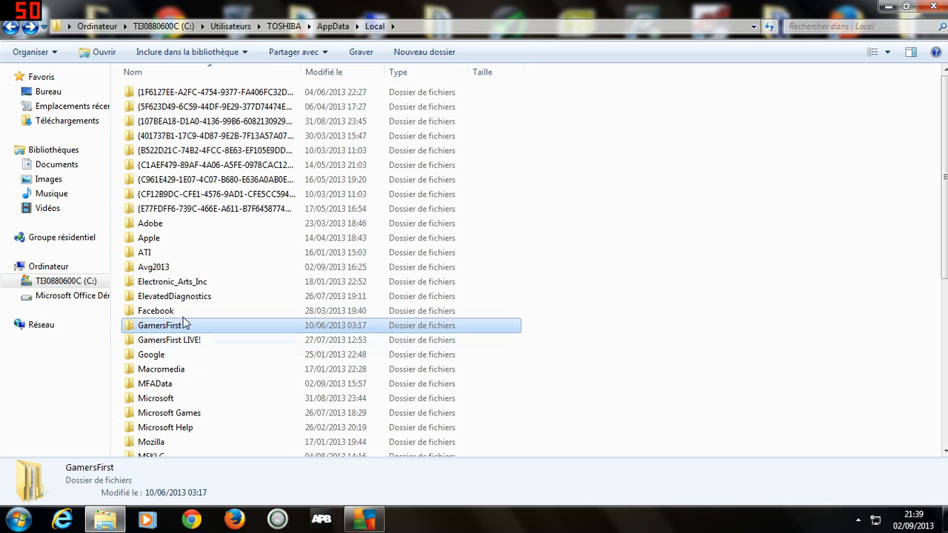
{"action": "double_click", "coordinate": [160, 325]}
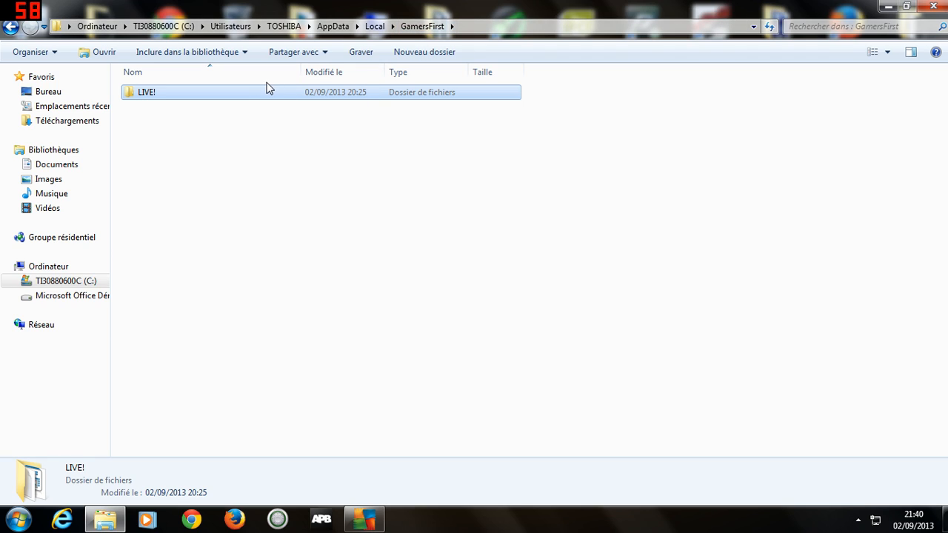
{"action": "mouse_move", "coordinate": [208, 100]}
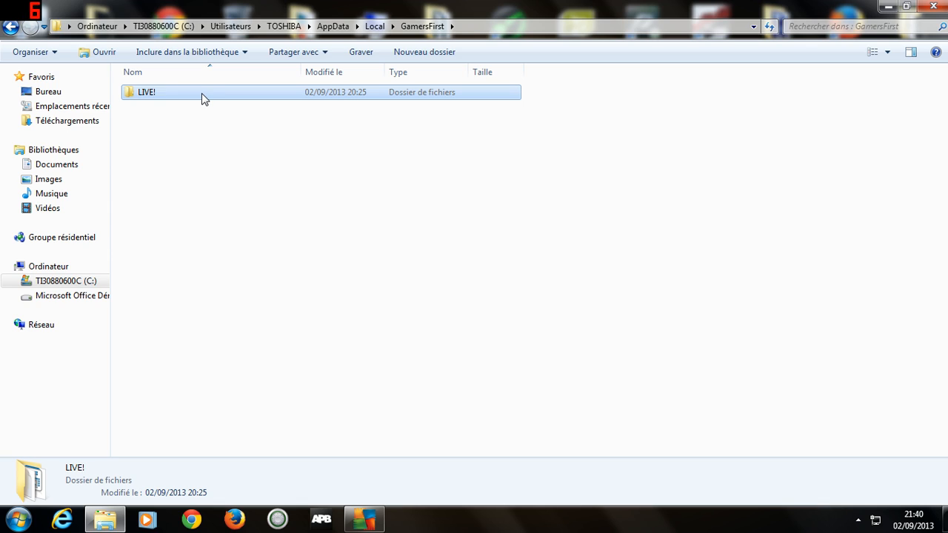
{"action": "double_click", "coordinate": [146, 92]}
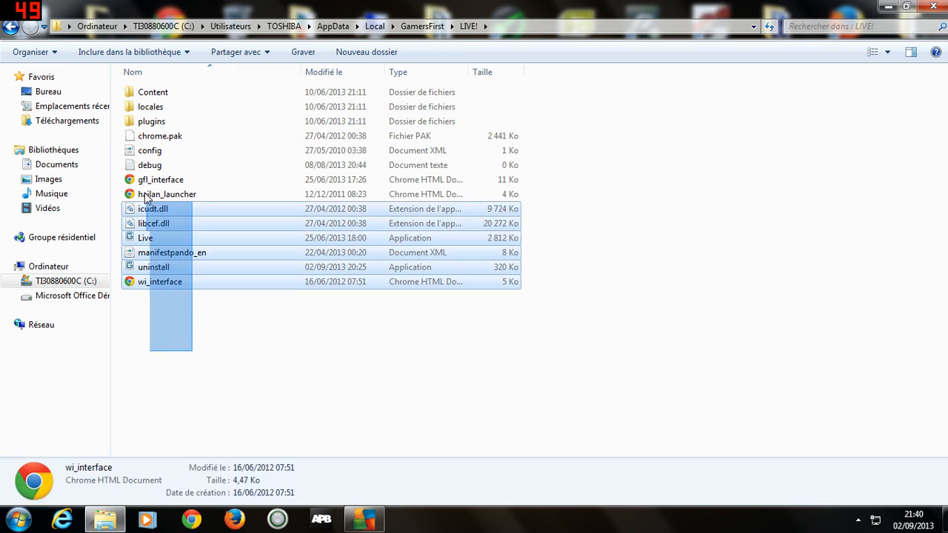
{"action": "left_click", "coordinate": [228, 305]}
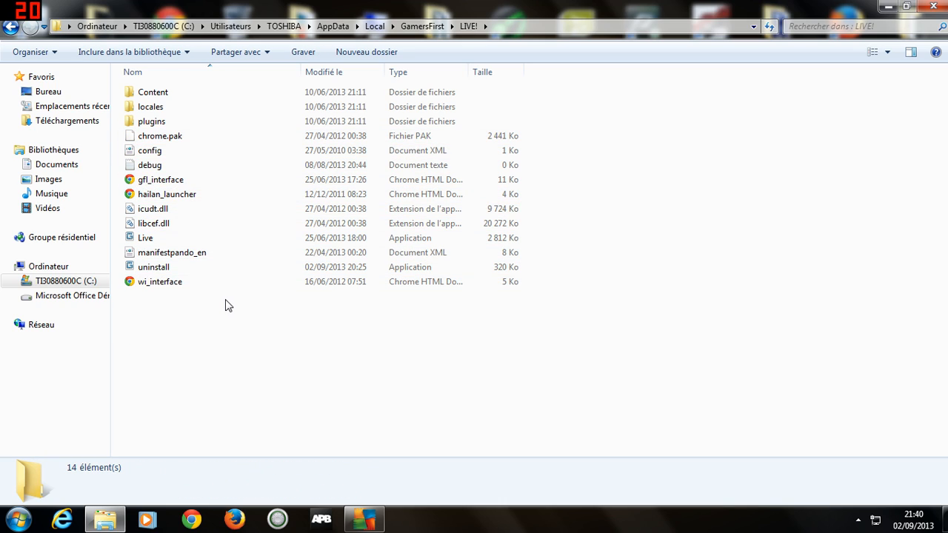
{"action": "mouse_move", "coordinate": [405, 83]}
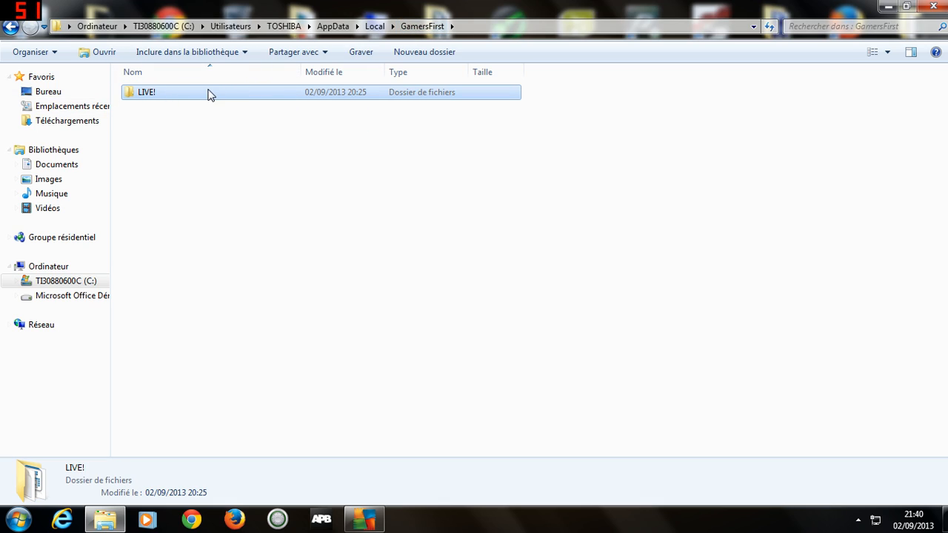
Look inside the LIVE! > Content folder, then close the Explorer window
{"action": "double_click", "coordinate": [146, 92]}
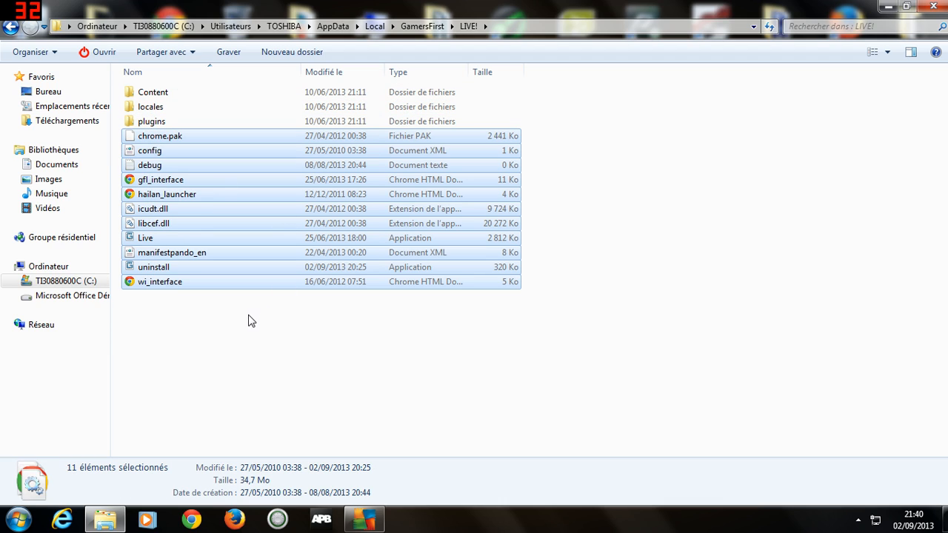
{"action": "double_click", "coordinate": [152, 91]}
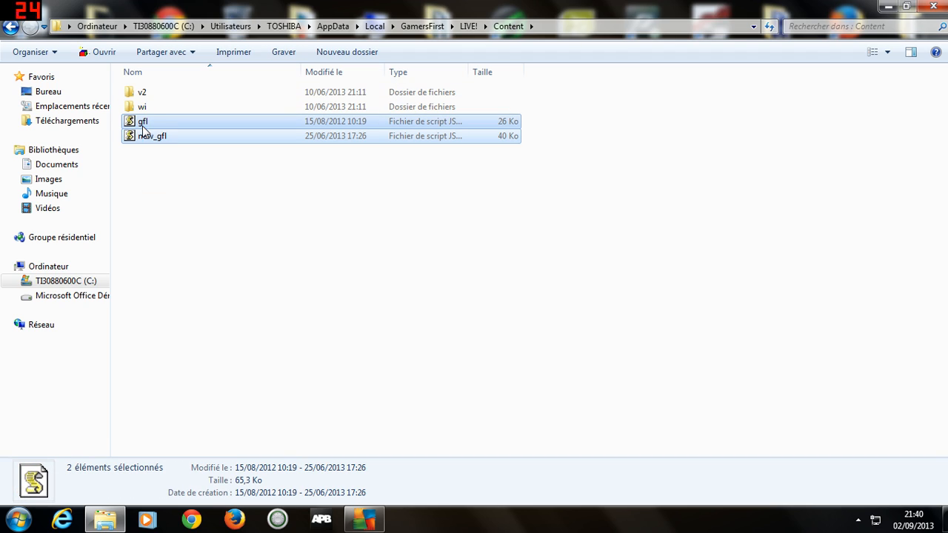
{"action": "left_click", "coordinate": [142, 107]}
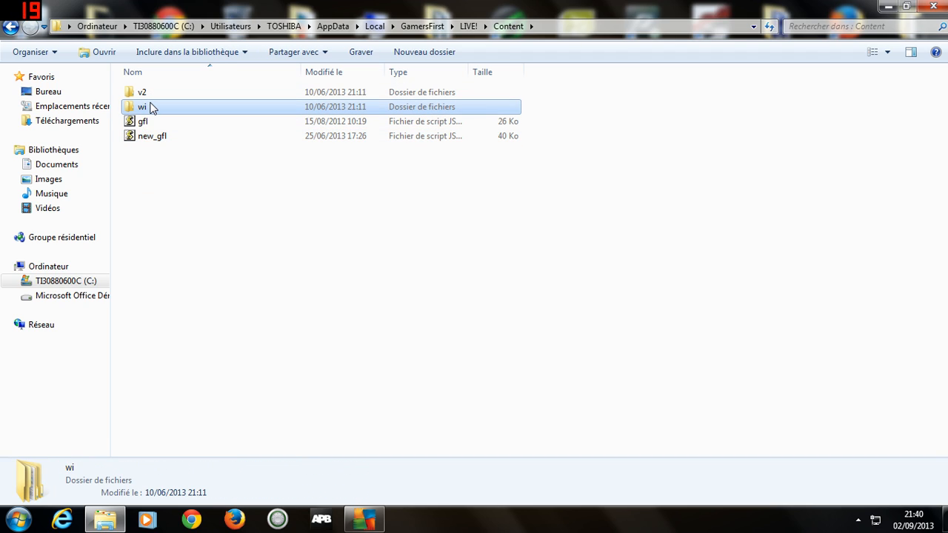
{"action": "mouse_move", "coordinate": [468, 6]}
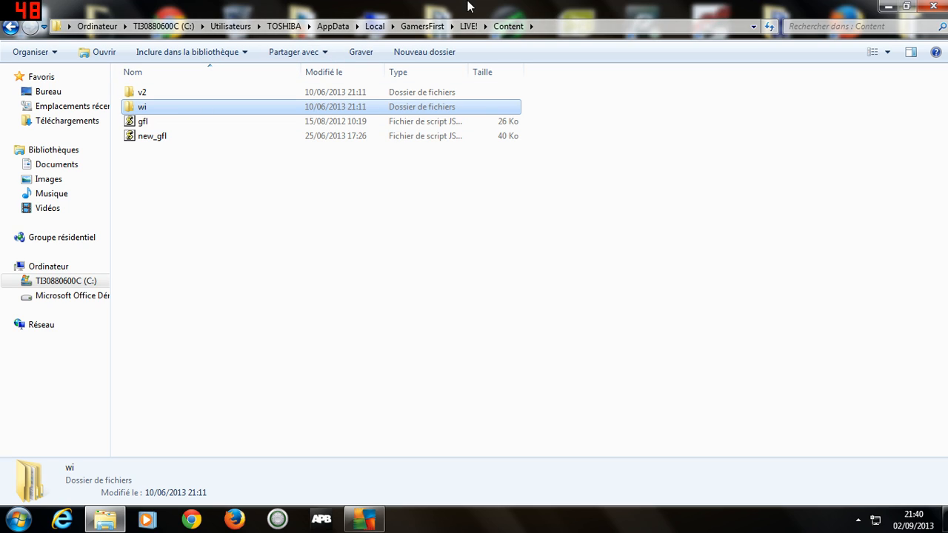
{"action": "left_click", "coordinate": [423, 27]}
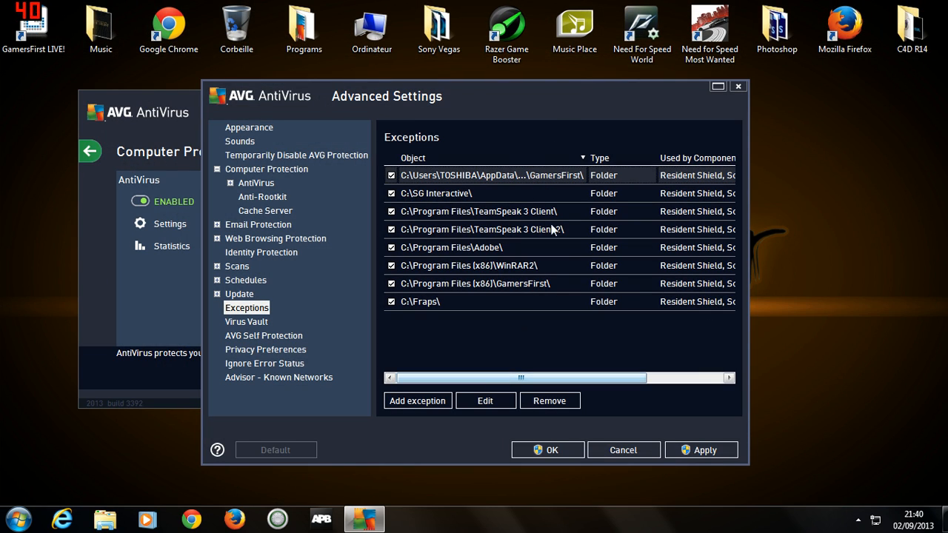
Start a new exception with URL as its type
{"action": "left_click", "coordinate": [549, 400]}
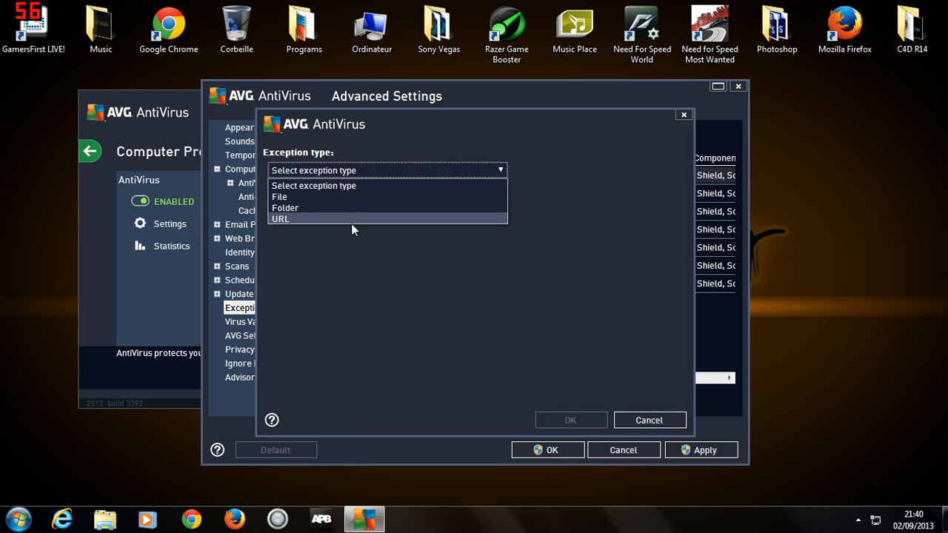
{"action": "left_click", "coordinate": [280, 219]}
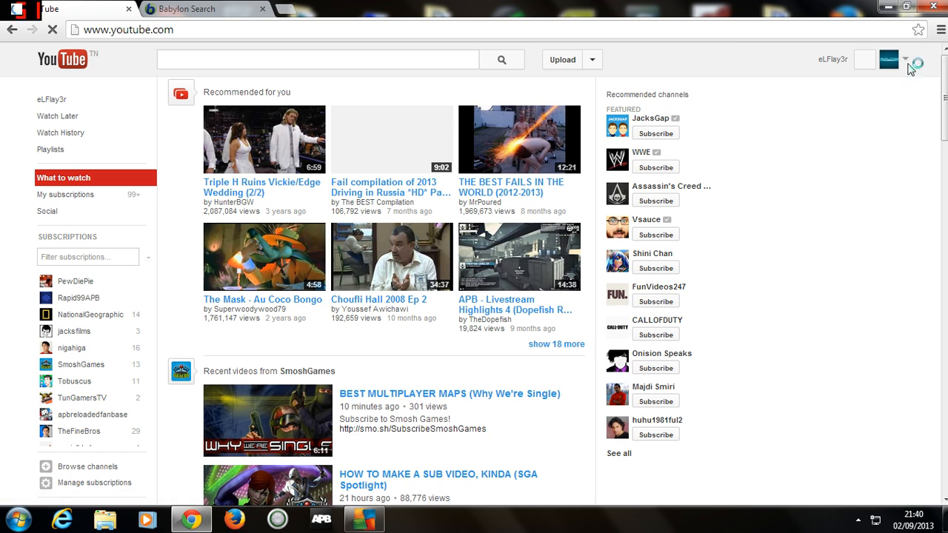
Open the signed-in eLFlay3r channel page from the YouTube account menu
{"action": "left_click", "coordinate": [906, 59]}
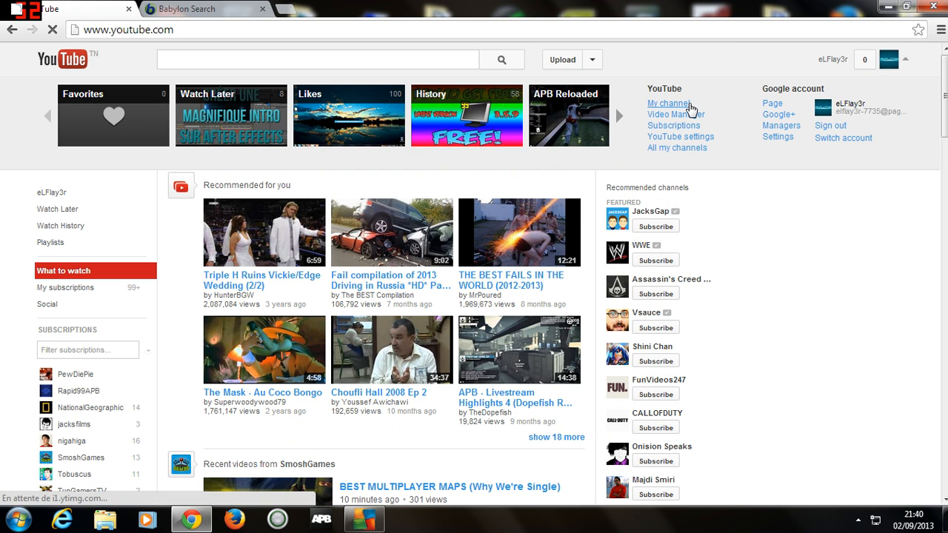
{"action": "left_click", "coordinate": [668, 104]}
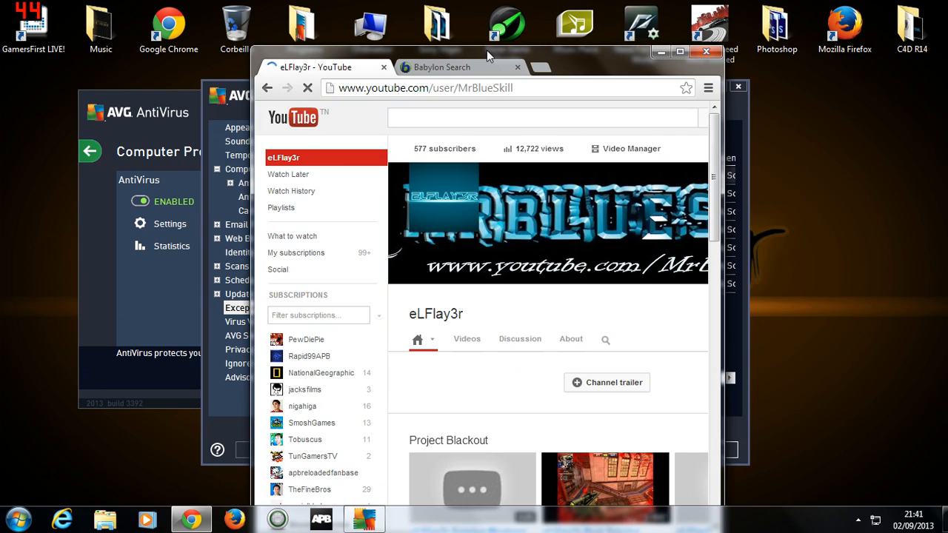
{"action": "left_click", "coordinate": [678, 51]}
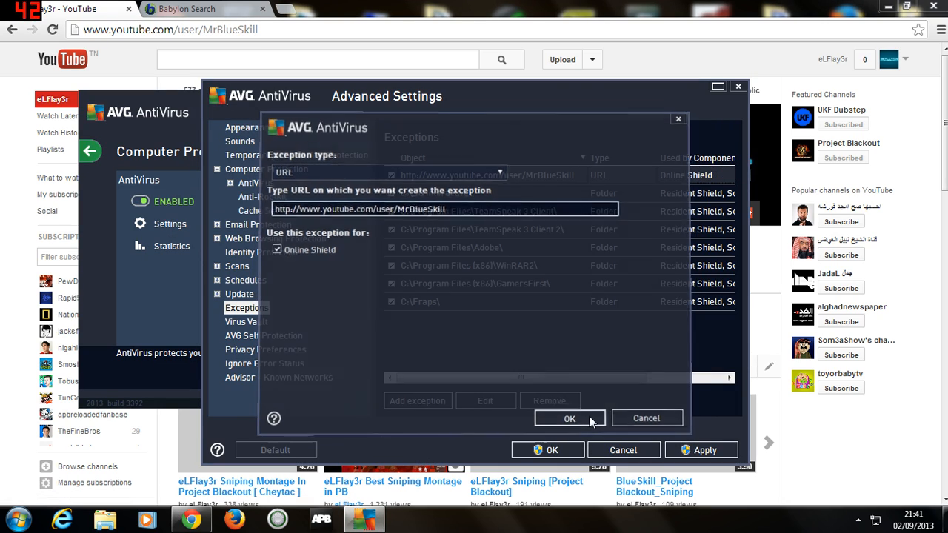
Add the YouTube channel URL as an Online Shield exception and close Advanced Settings with OK
{"action": "left_click", "coordinate": [568, 418]}
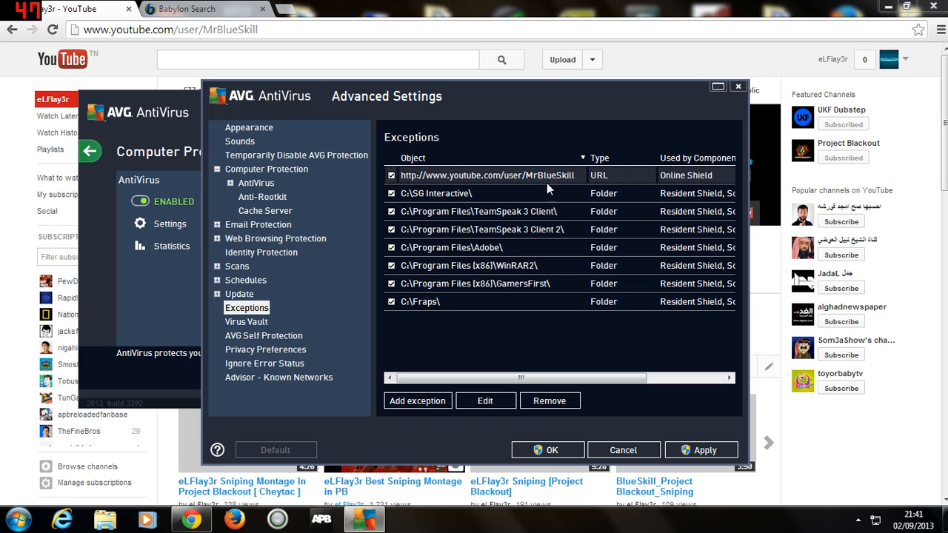
{"action": "mouse_move", "coordinate": [515, 132]}
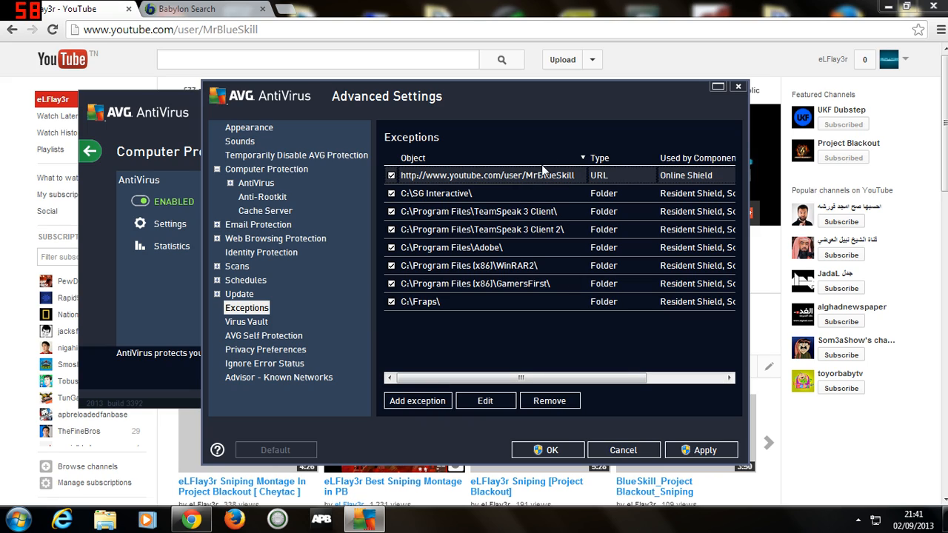
{"action": "mouse_move", "coordinate": [441, 166]}
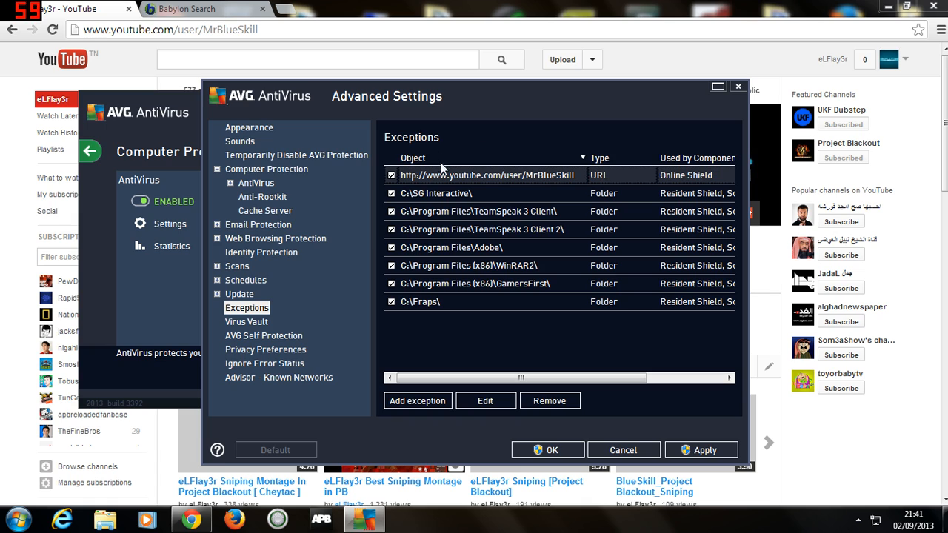
{"action": "left_click", "coordinate": [549, 400]}
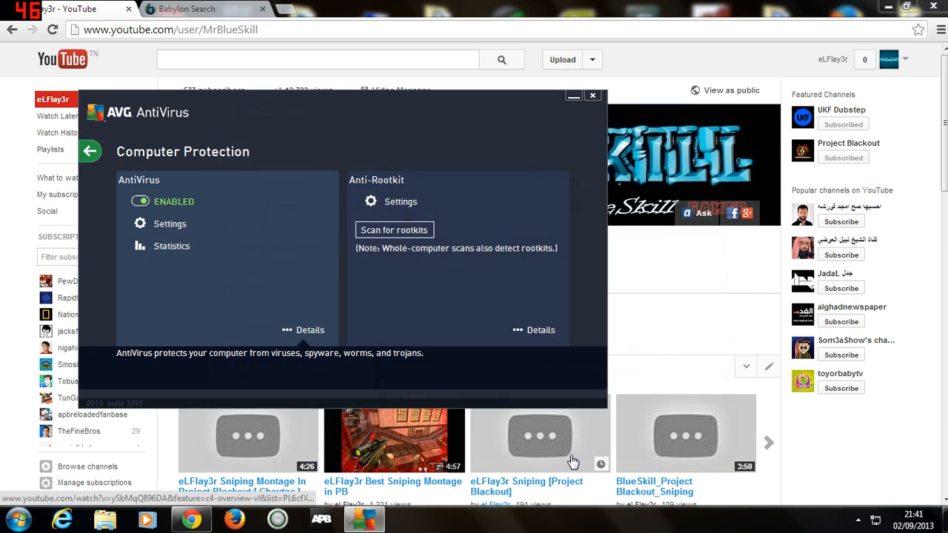
Close the Chrome browser and the AVG Computer Protection window, returning to the desktop
{"action": "left_click", "coordinate": [592, 95]}
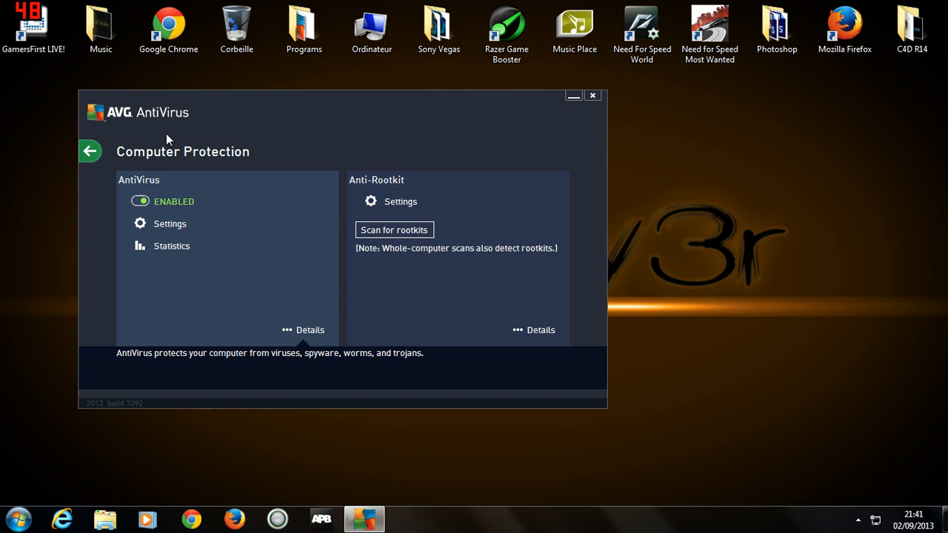
{"action": "left_click", "coordinate": [592, 95]}
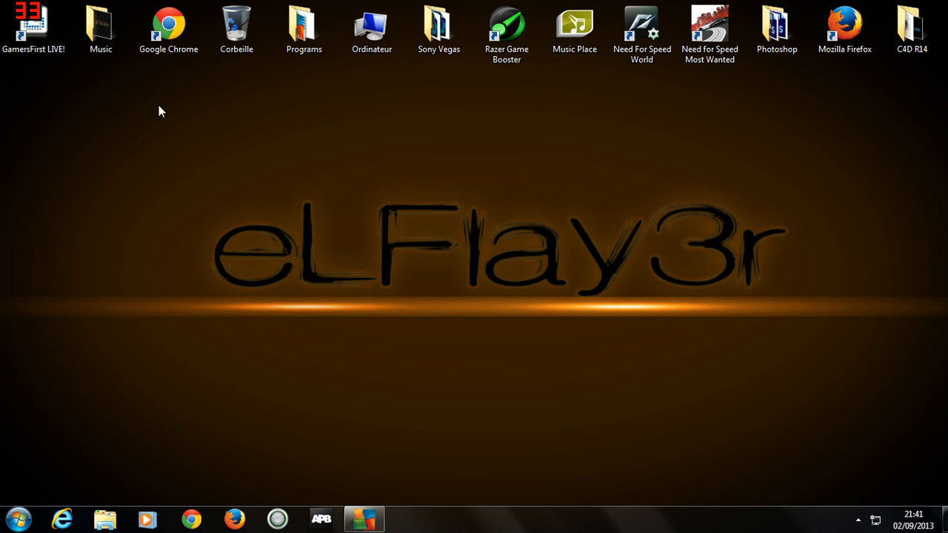
{"action": "left_click_drag", "start_coordinate": [157, 111], "coordinate": [807, 305]}
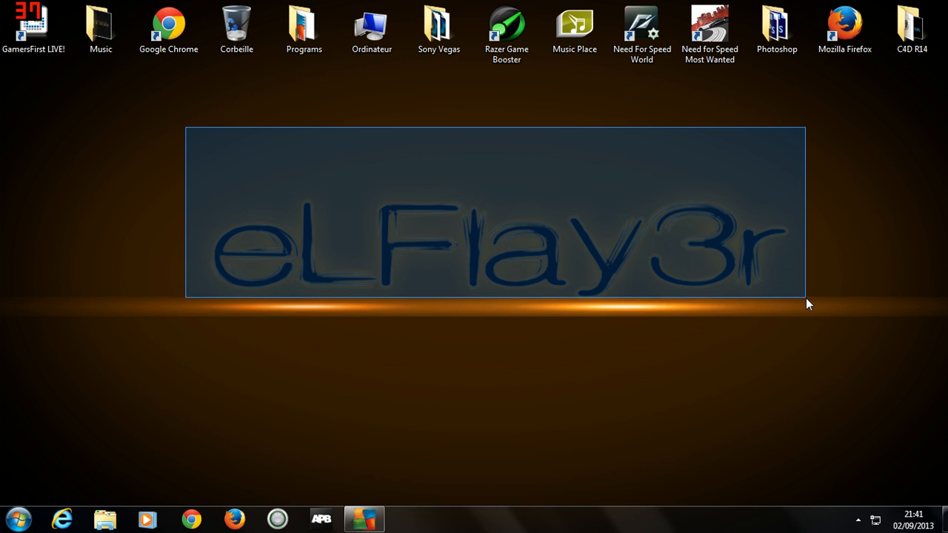